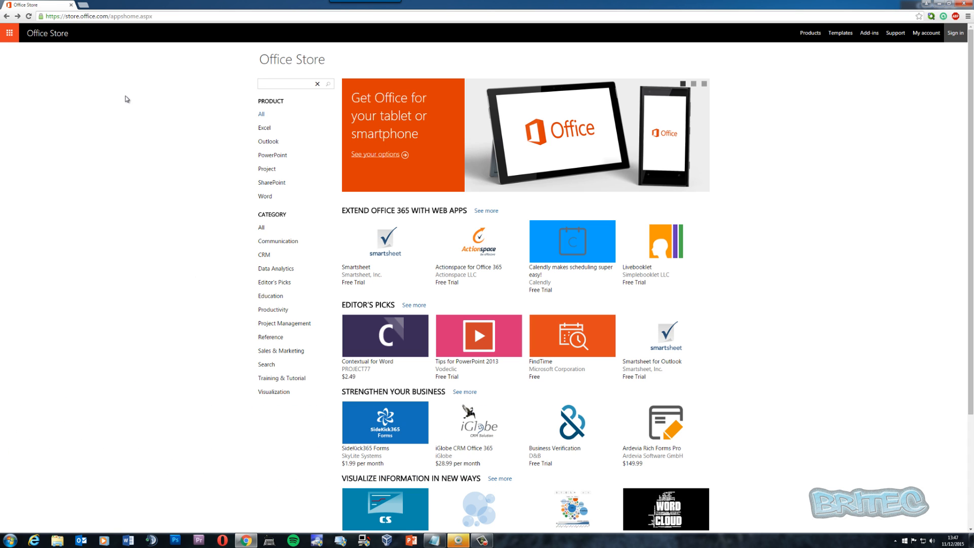
{"action": "mouse_move", "coordinate": [47, 33]}
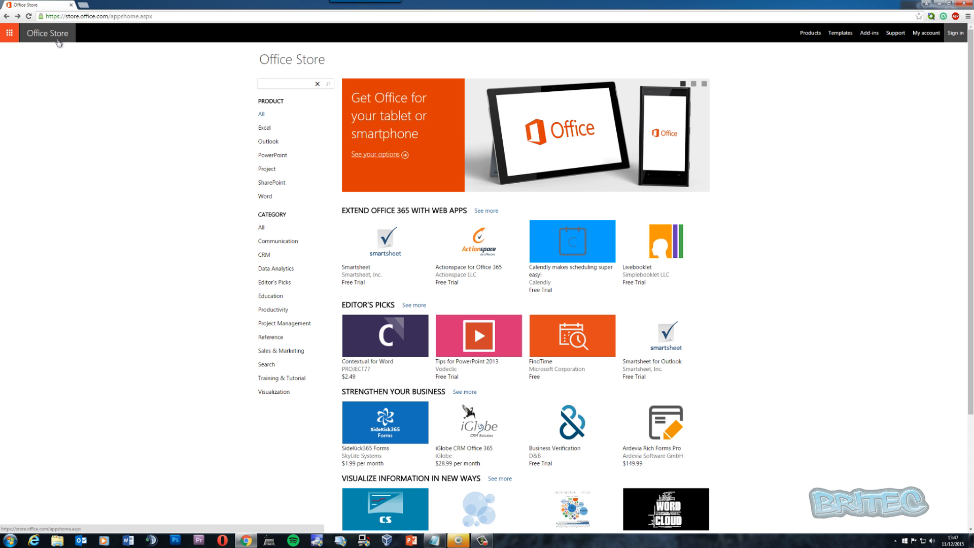
{"action": "mouse_move", "coordinate": [178, 199]}
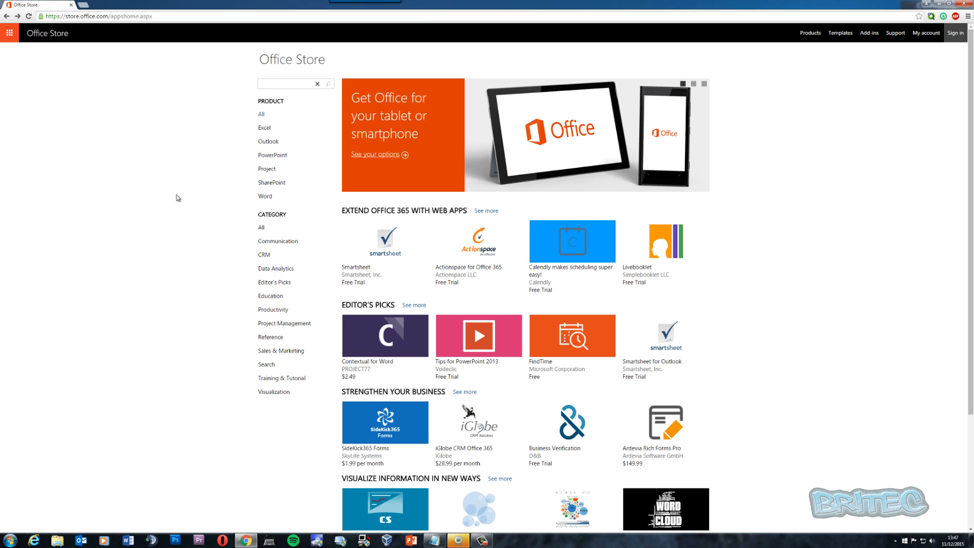
{"action": "mouse_move", "coordinate": [163, 188]}
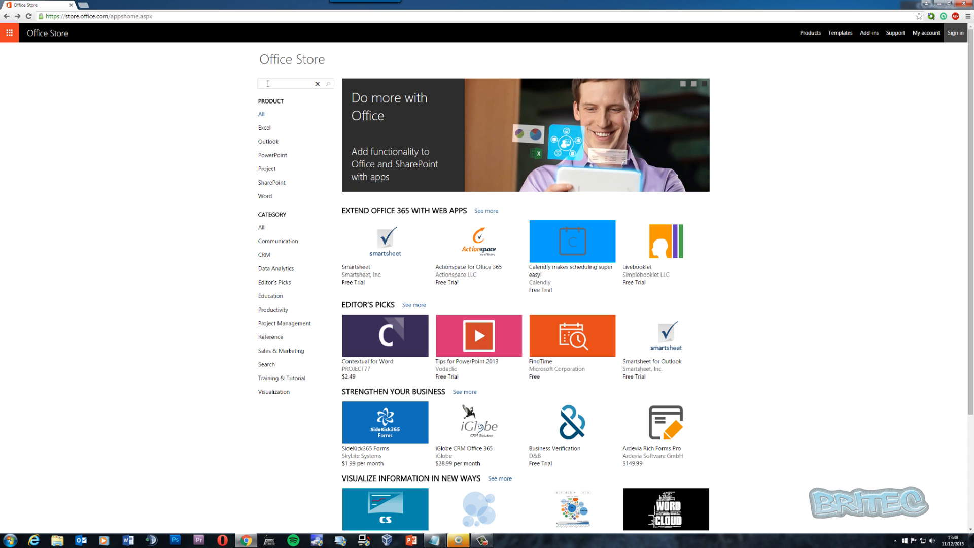
Search for dropbox and open the free Dropbox Import SharePoint add-in's details page
{"action": "type", "text": "dropbox"}
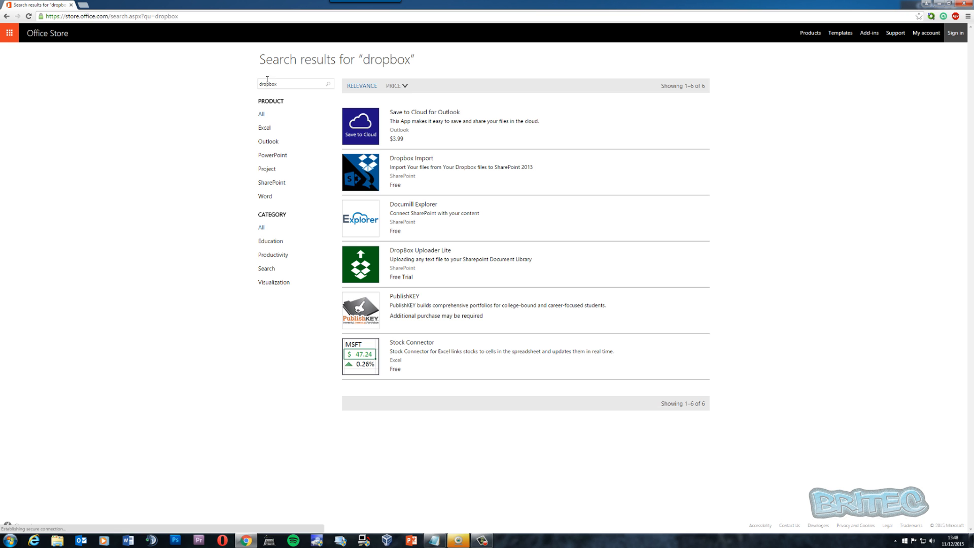
{"action": "left_click", "coordinate": [411, 158]}
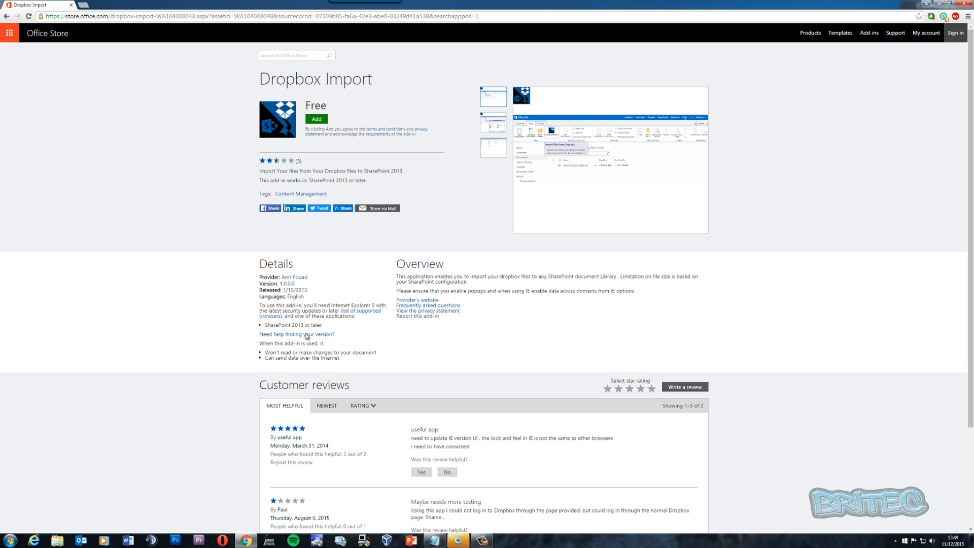
{"action": "mouse_move", "coordinate": [325, 331]}
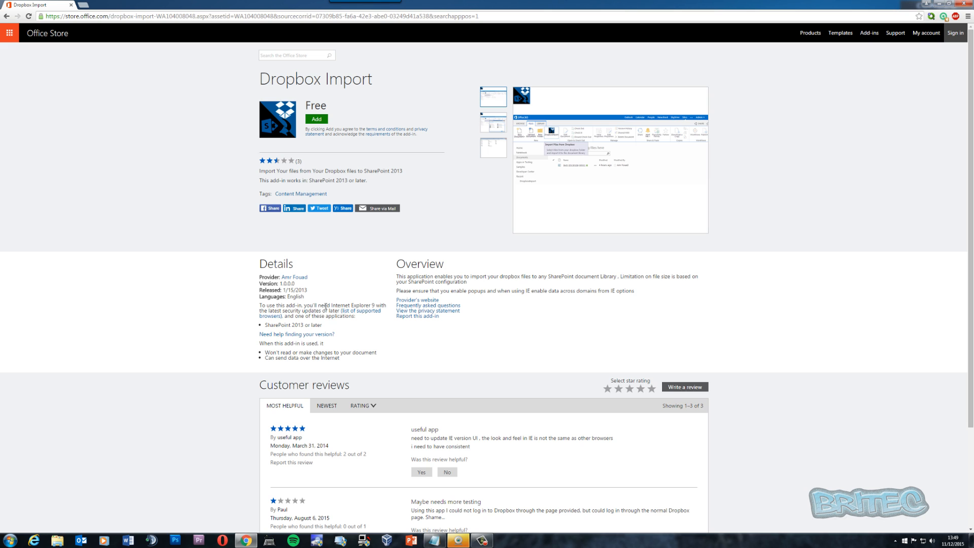
{"action": "mouse_move", "coordinate": [349, 312]}
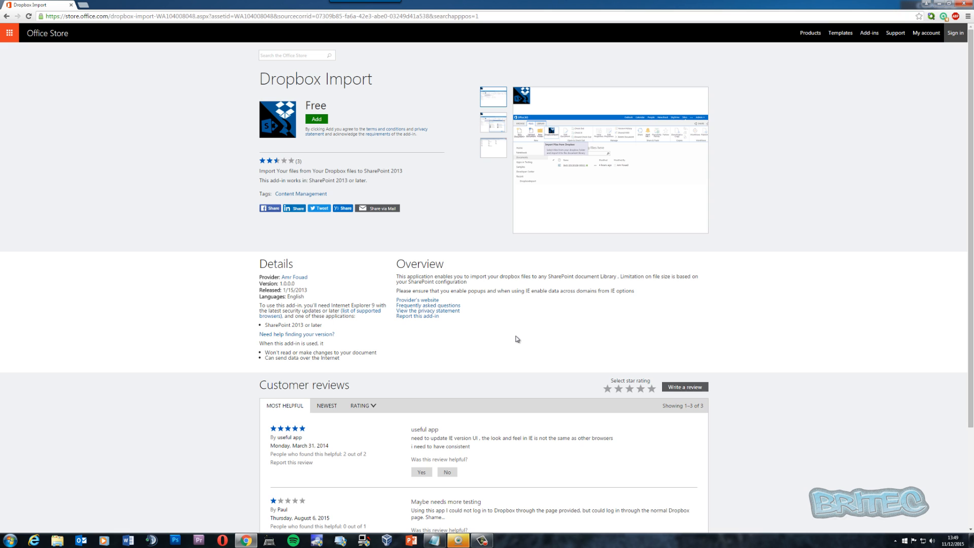
{"action": "mouse_move", "coordinate": [487, 349]}
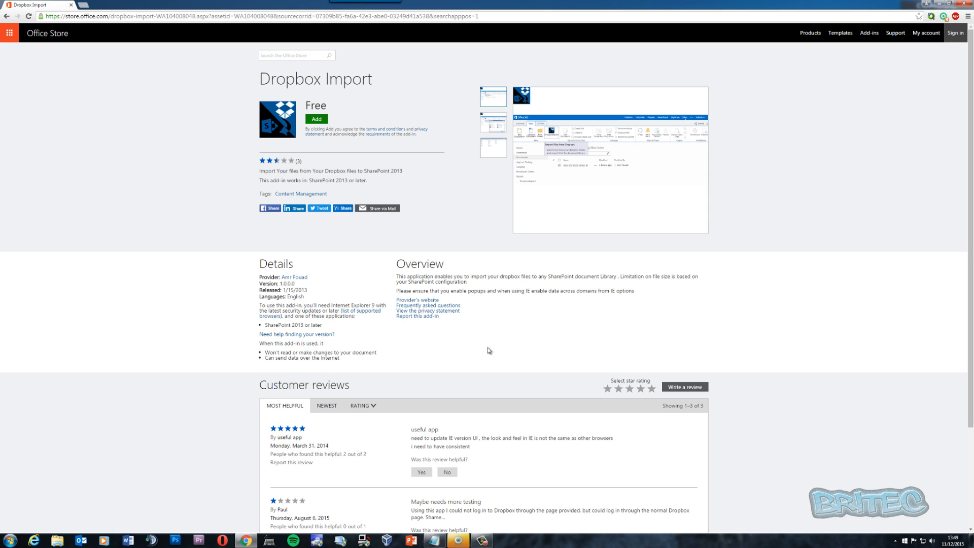
{"action": "mouse_move", "coordinate": [555, 144]}
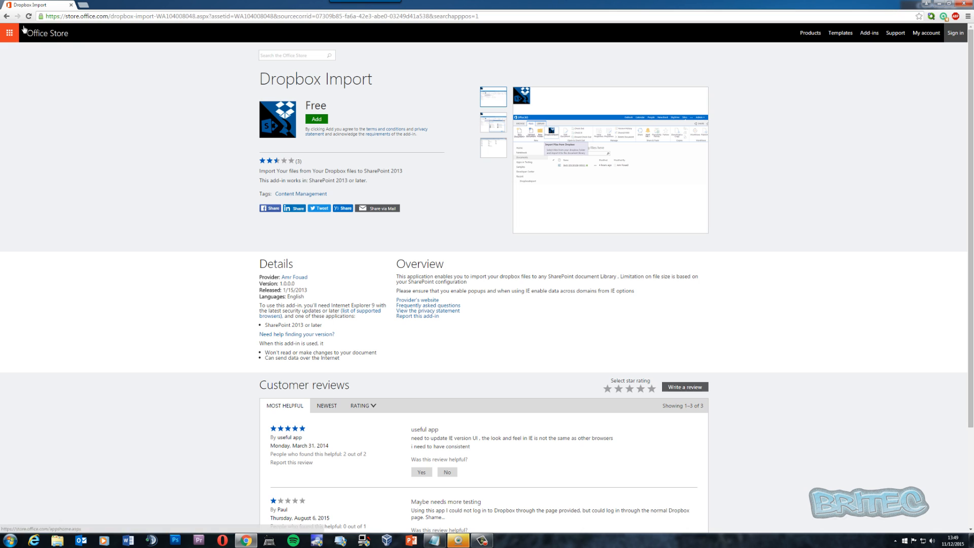
Search for google drive and open the free Google Drive Import add-in's details page
{"action": "left_click", "coordinate": [296, 55]}
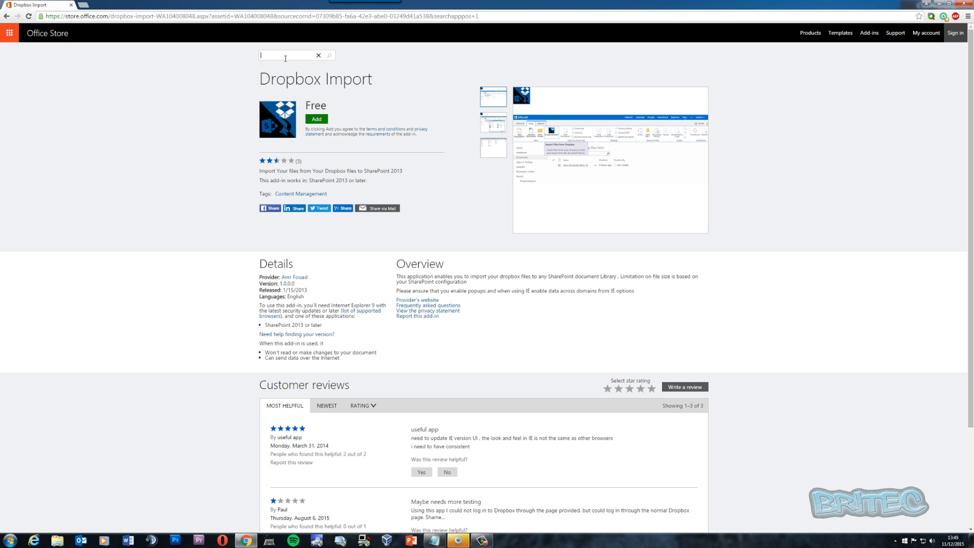
{"action": "type", "text": "google drive"}
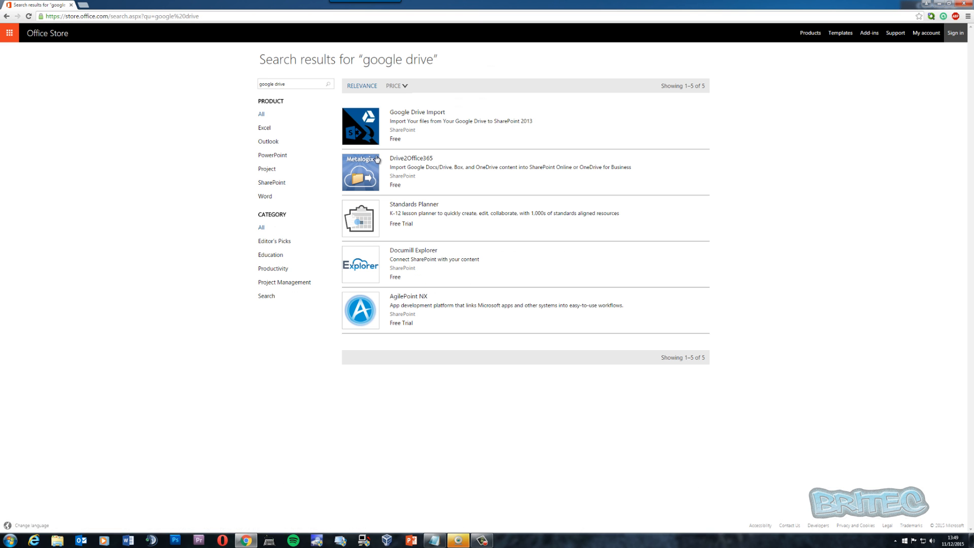
{"action": "left_click", "coordinate": [417, 112]}
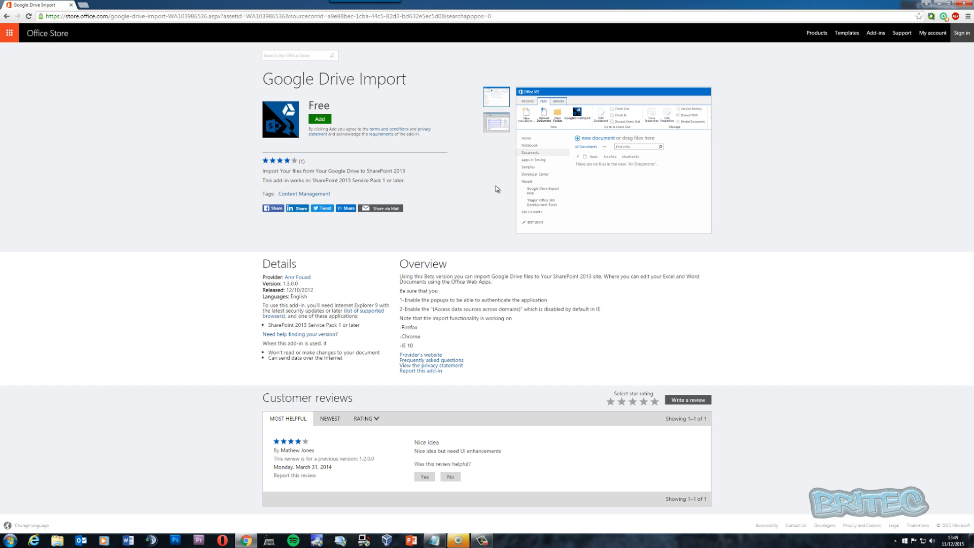
{"action": "mouse_move", "coordinate": [396, 299]}
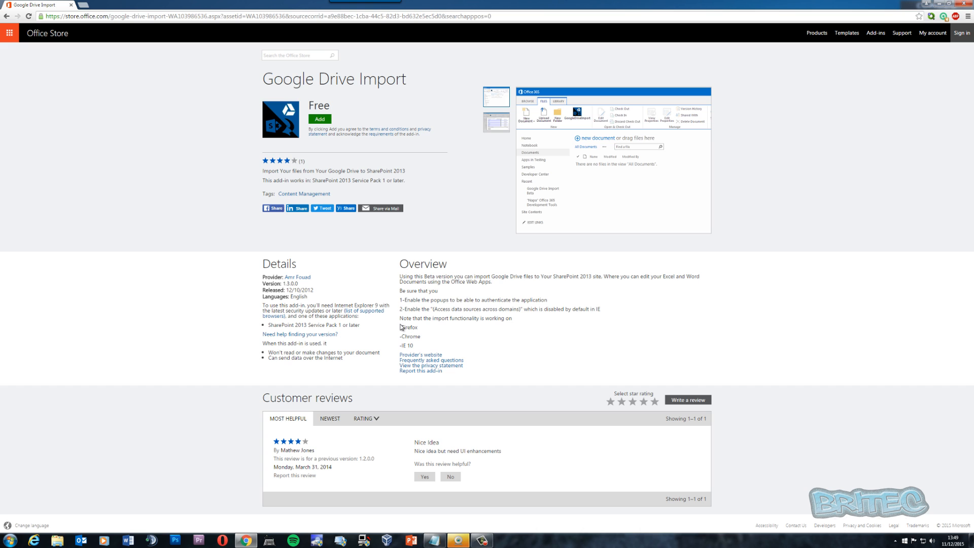
{"action": "mouse_move", "coordinate": [389, 345]}
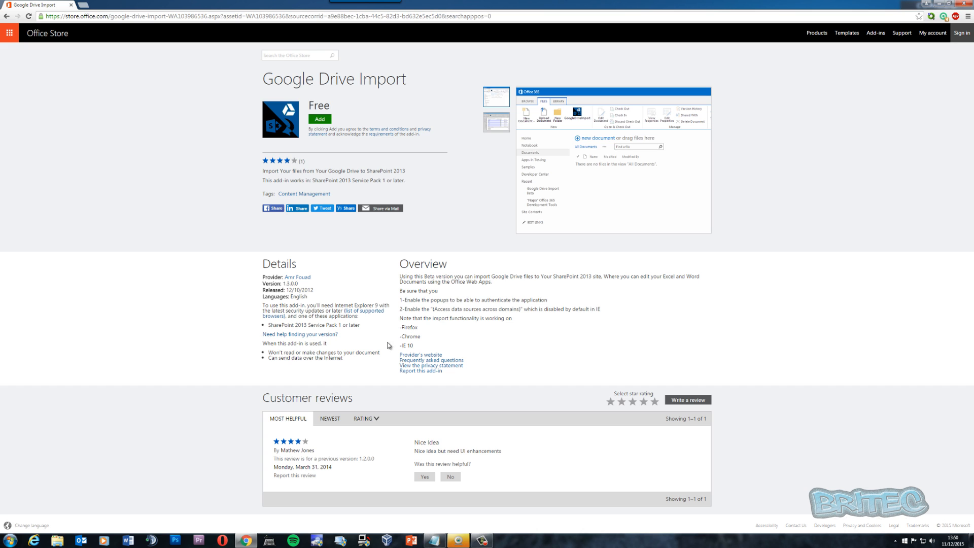
{"action": "mouse_move", "coordinate": [427, 344]}
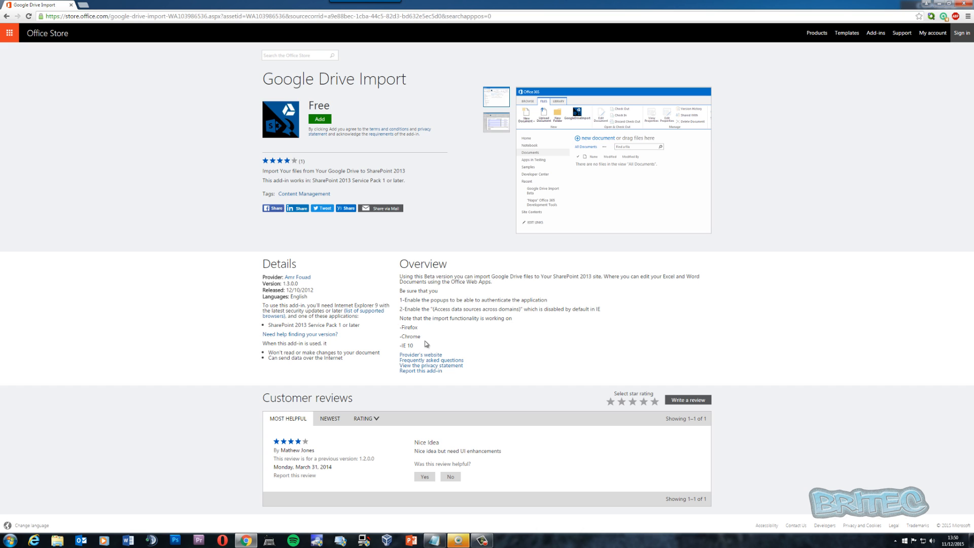
{"action": "mouse_move", "coordinate": [414, 305]}
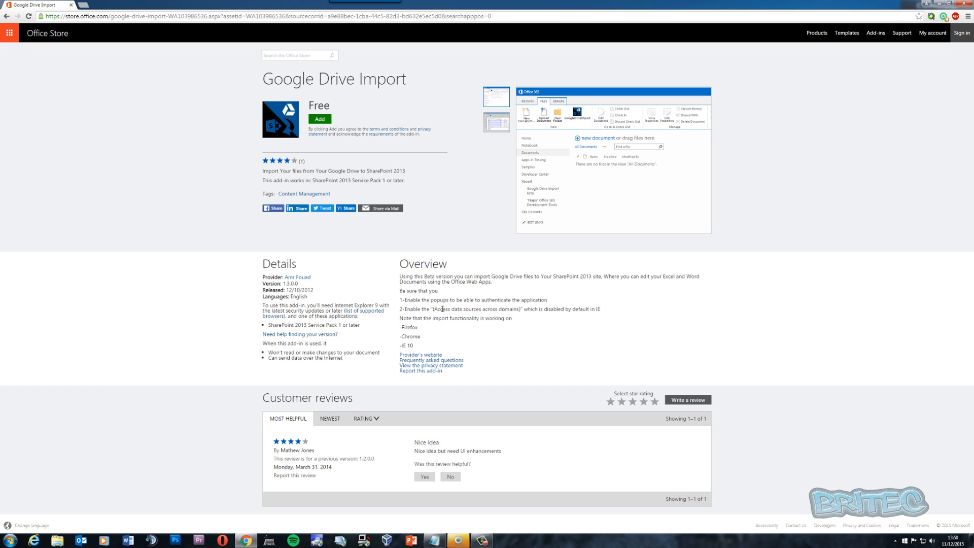
{"action": "mouse_move", "coordinate": [533, 309]}
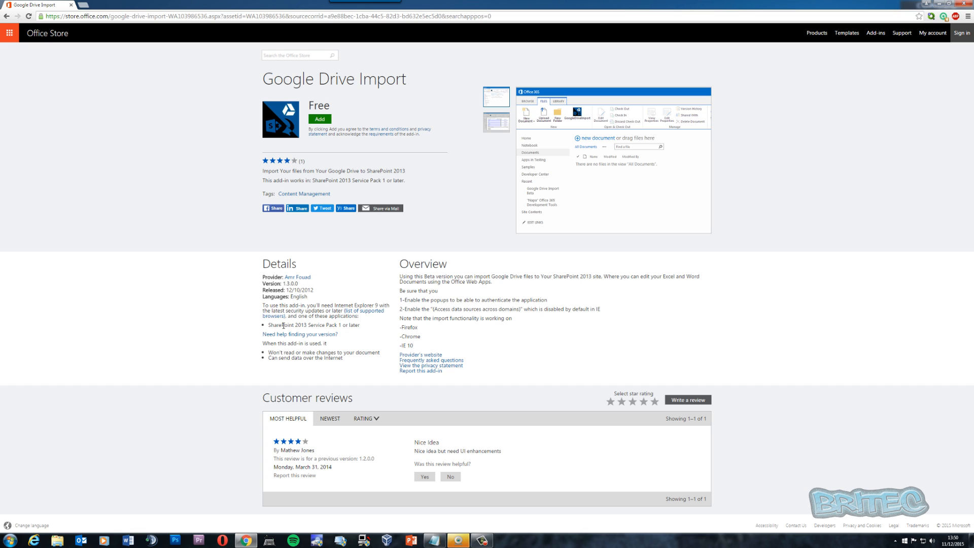
{"action": "mouse_move", "coordinate": [279, 323]}
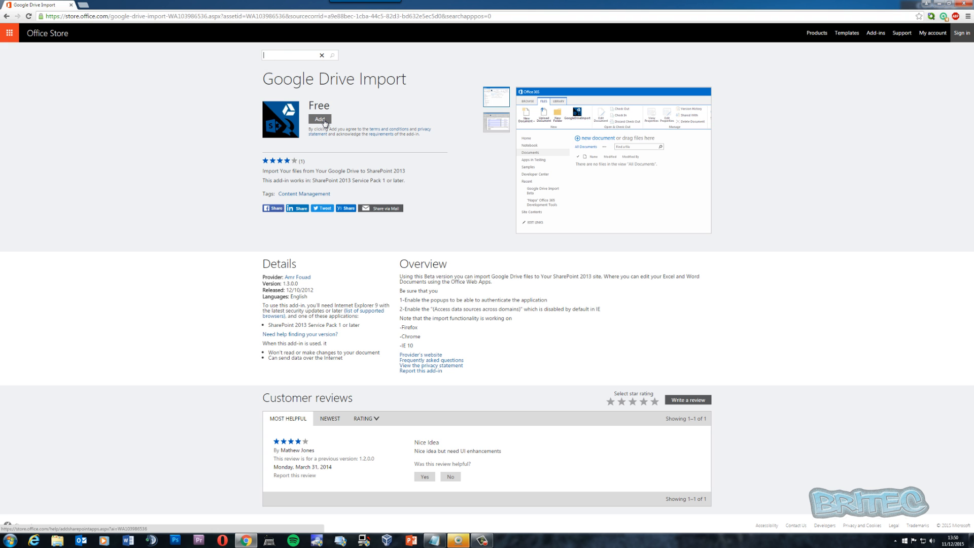
{"action": "left_click", "coordinate": [320, 119]}
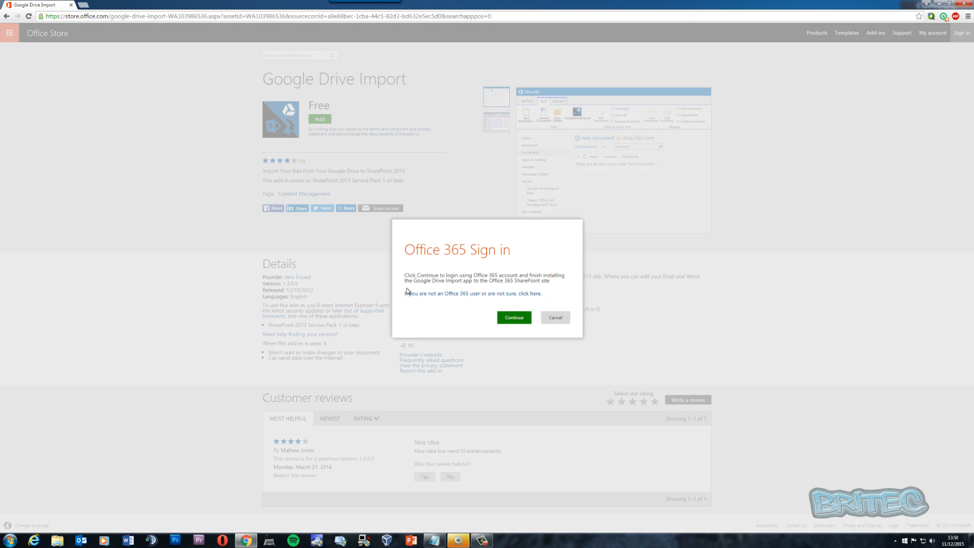
{"action": "mouse_move", "coordinate": [514, 260]}
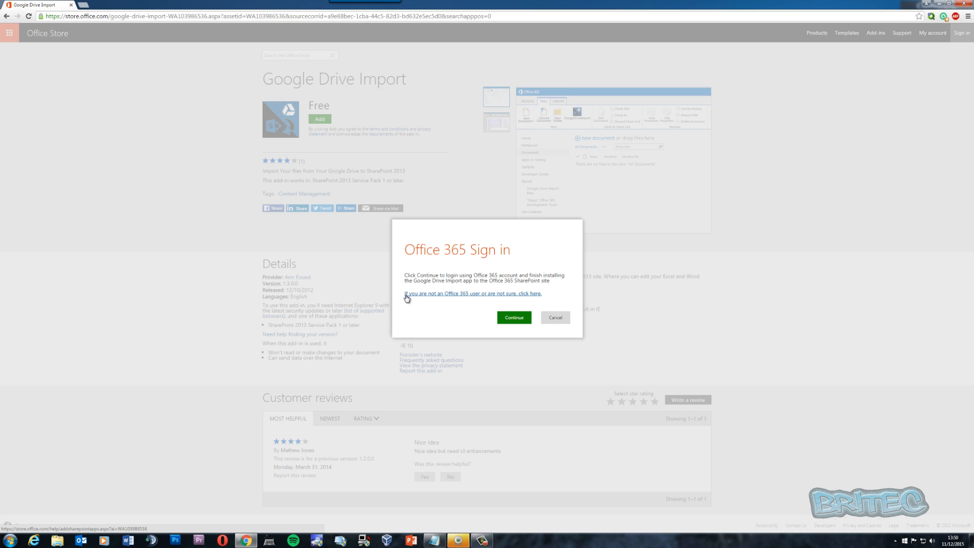
{"action": "mouse_move", "coordinate": [493, 299]}
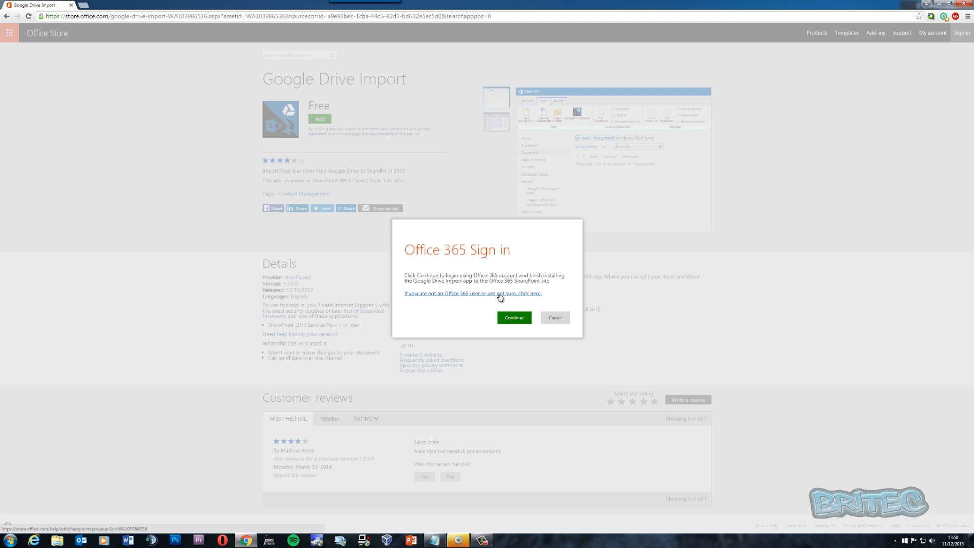
{"action": "mouse_move", "coordinate": [555, 317]}
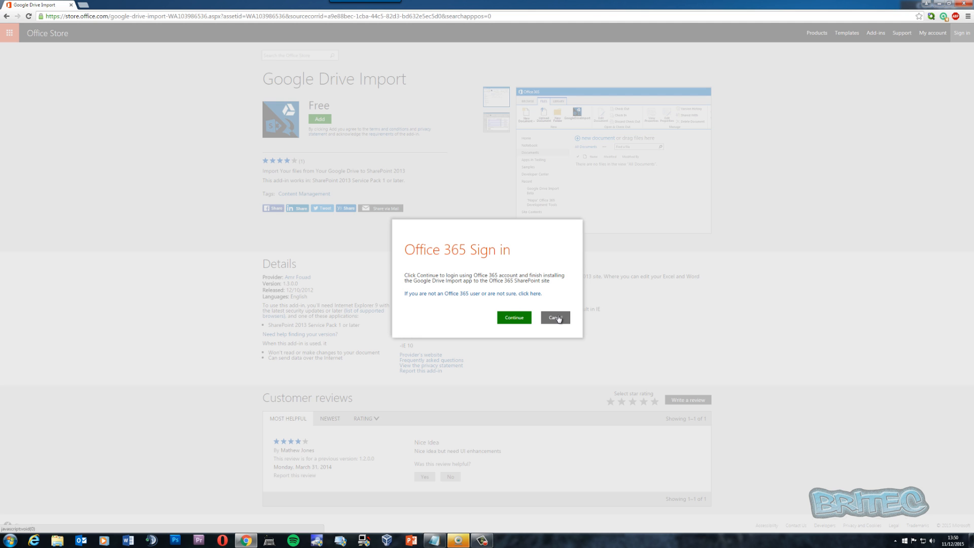
{"action": "left_click", "coordinate": [553, 318]}
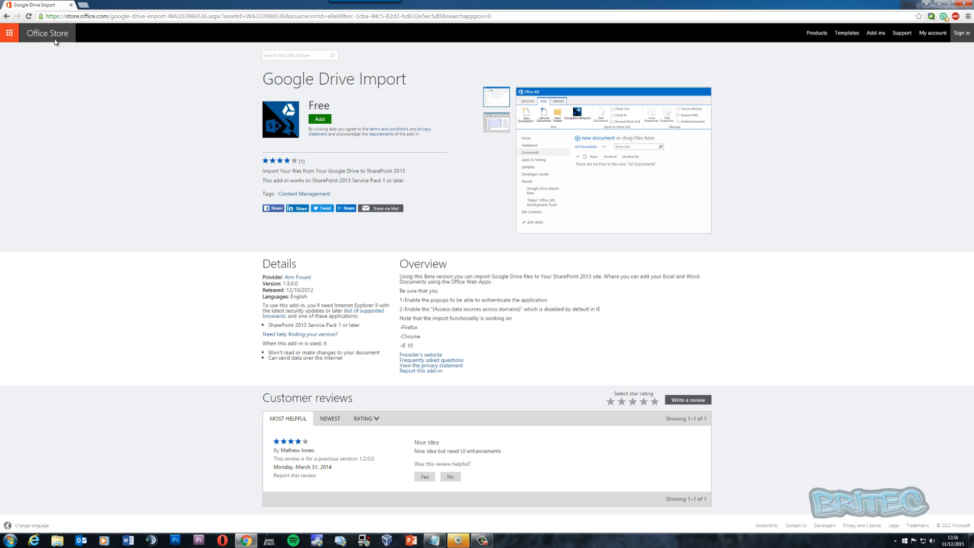
Search for find time and open the free FindTime Outlook add-in's details page
{"action": "left_click", "coordinate": [298, 54]}
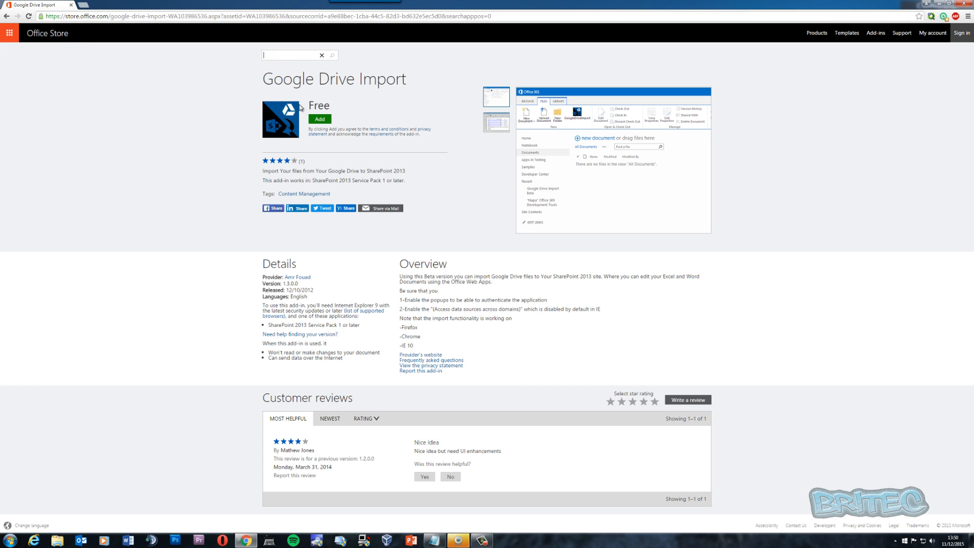
{"action": "type", "text": "find time"}
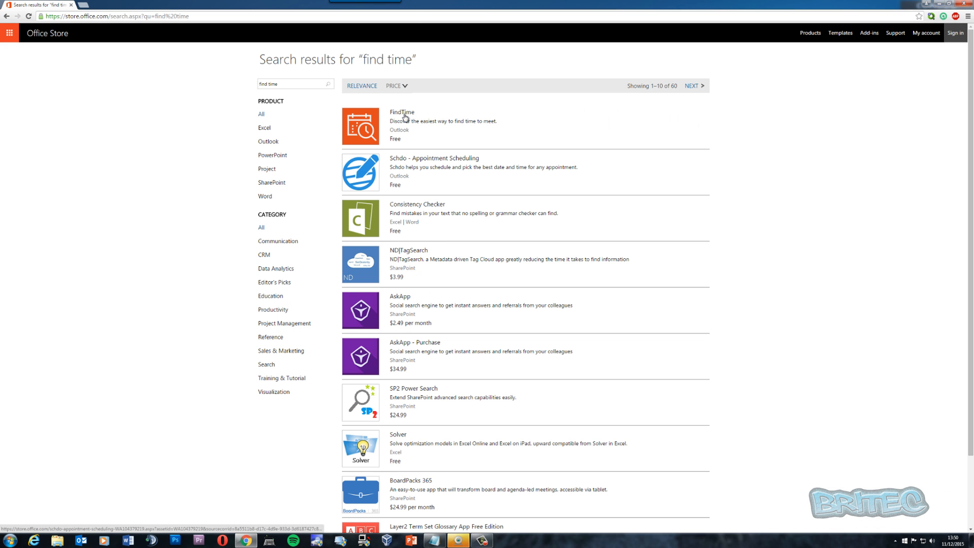
{"action": "left_click", "coordinate": [401, 113]}
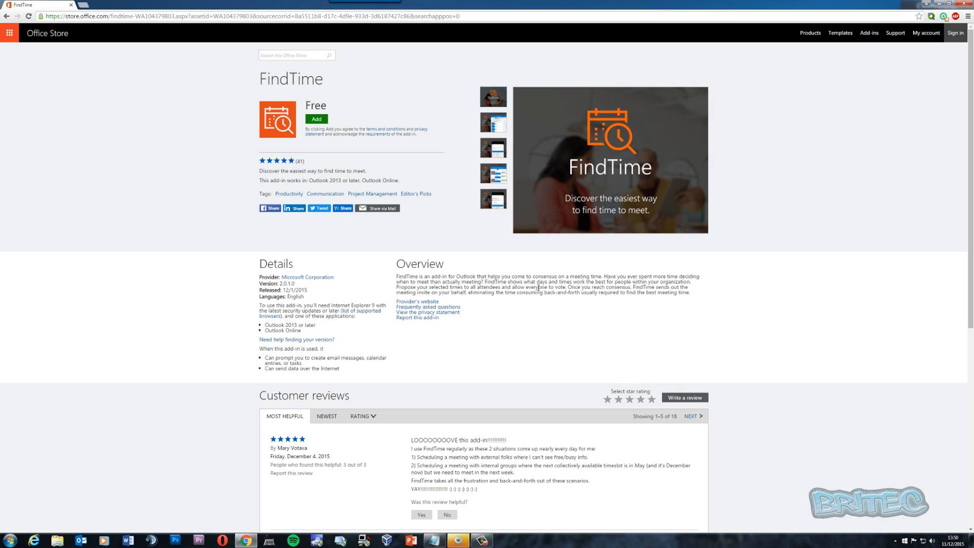
{"action": "mouse_move", "coordinate": [585, 300]}
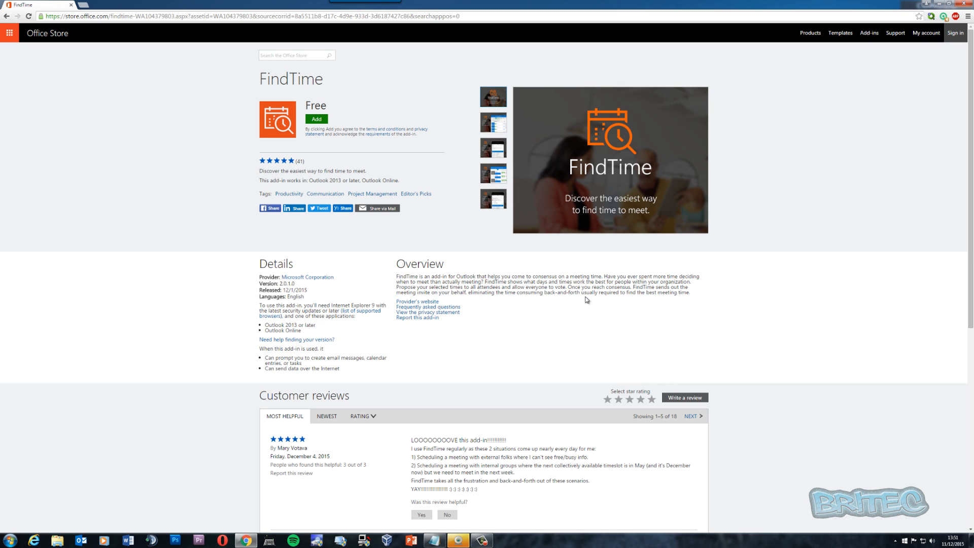
{"action": "mouse_move", "coordinate": [395, 366]}
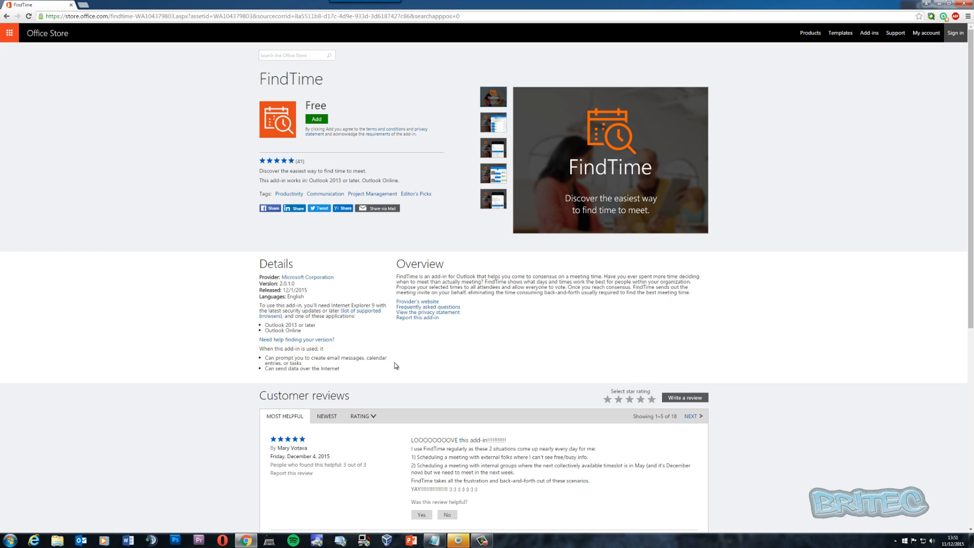
{"action": "mouse_move", "coordinate": [387, 370]}
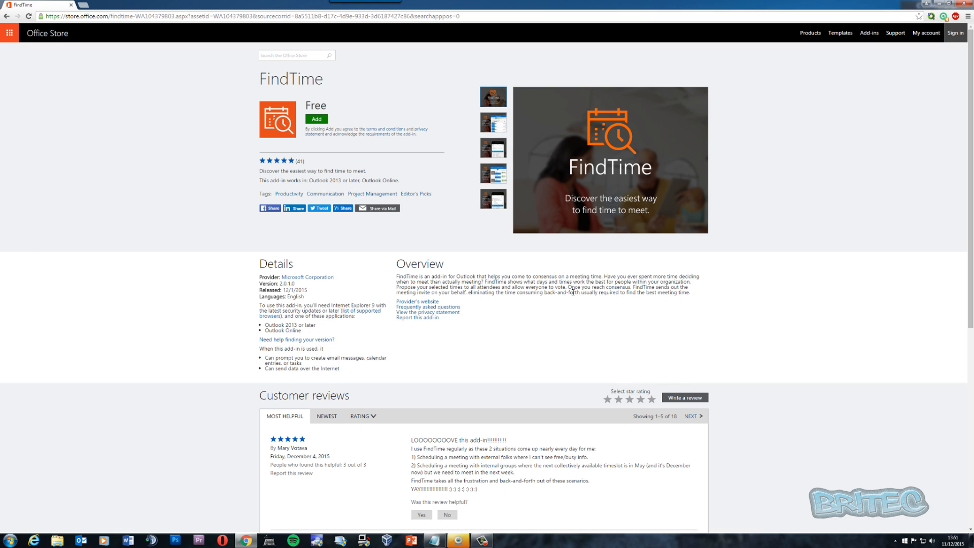
{"action": "mouse_move", "coordinate": [695, 219]}
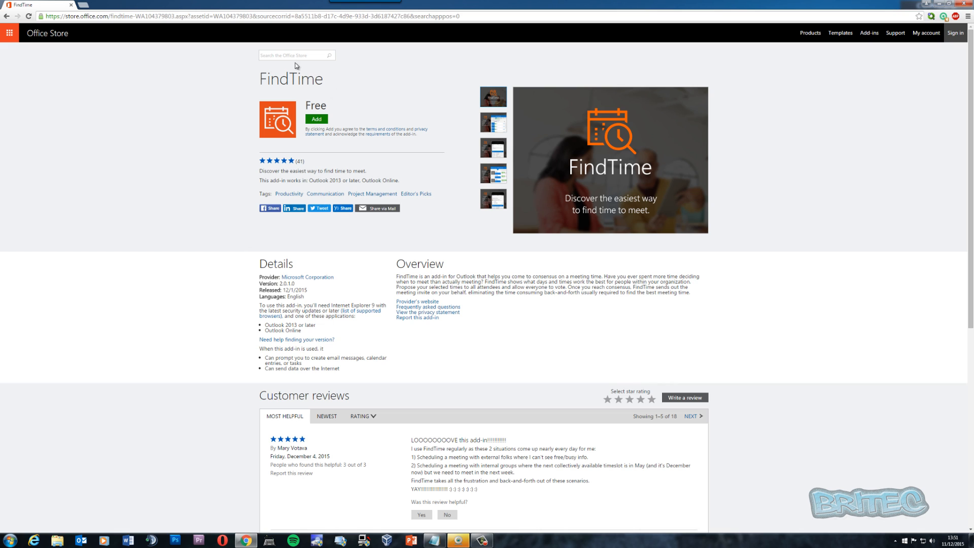
Search for fedex and open the free Package Tracker Outlook add-in's details page
{"action": "left_click", "coordinate": [292, 55]}
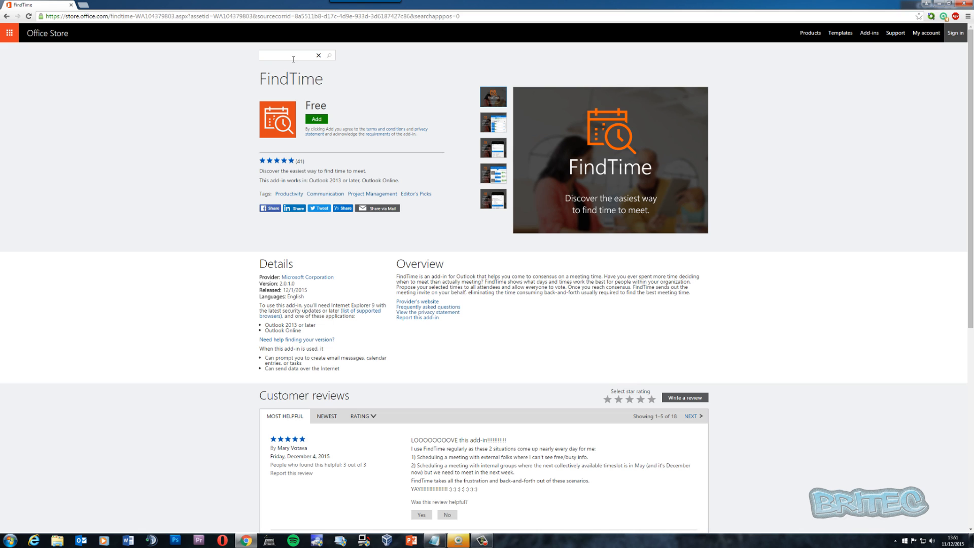
{"action": "type", "text": "fedex"}
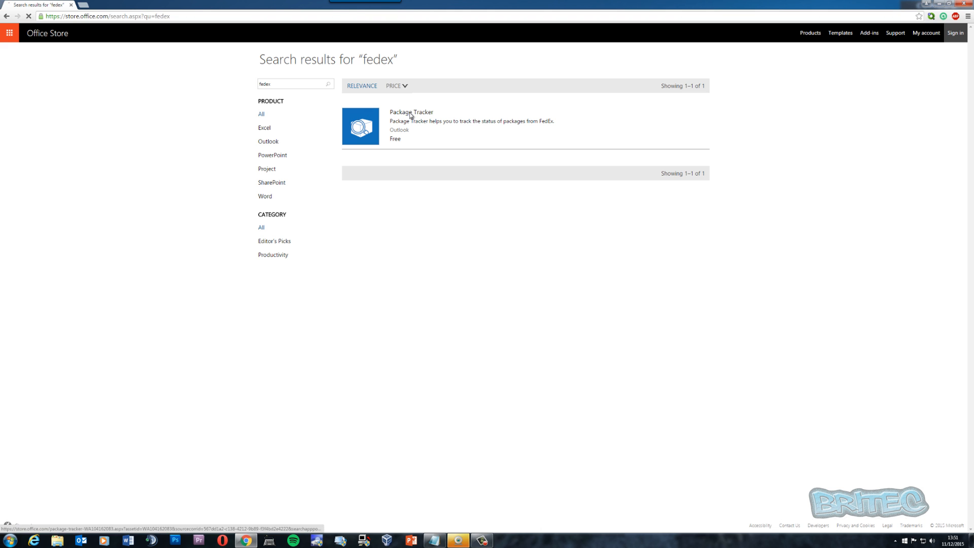
{"action": "left_click", "coordinate": [411, 112]}
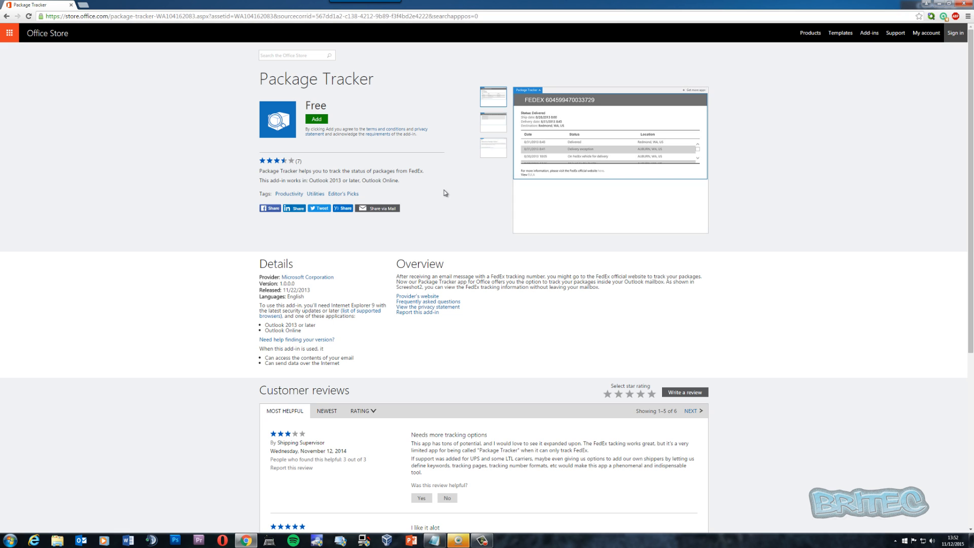
{"action": "mouse_move", "coordinate": [304, 166]}
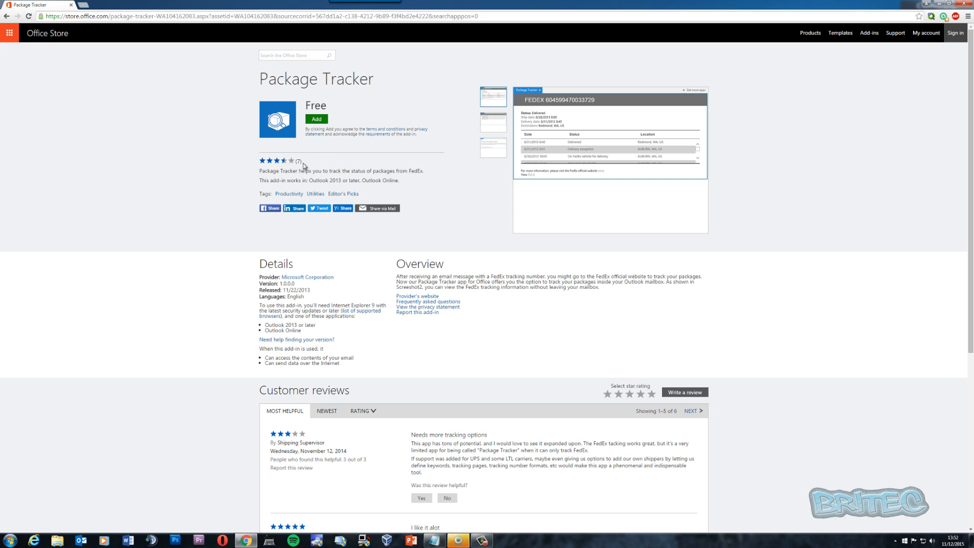
{"action": "mouse_move", "coordinate": [341, 208]}
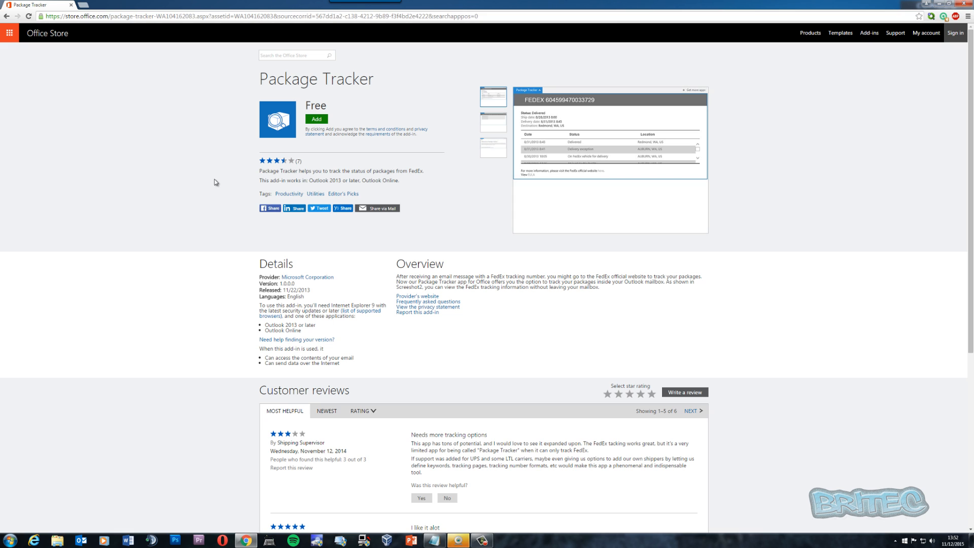
{"action": "mouse_move", "coordinate": [225, 134]}
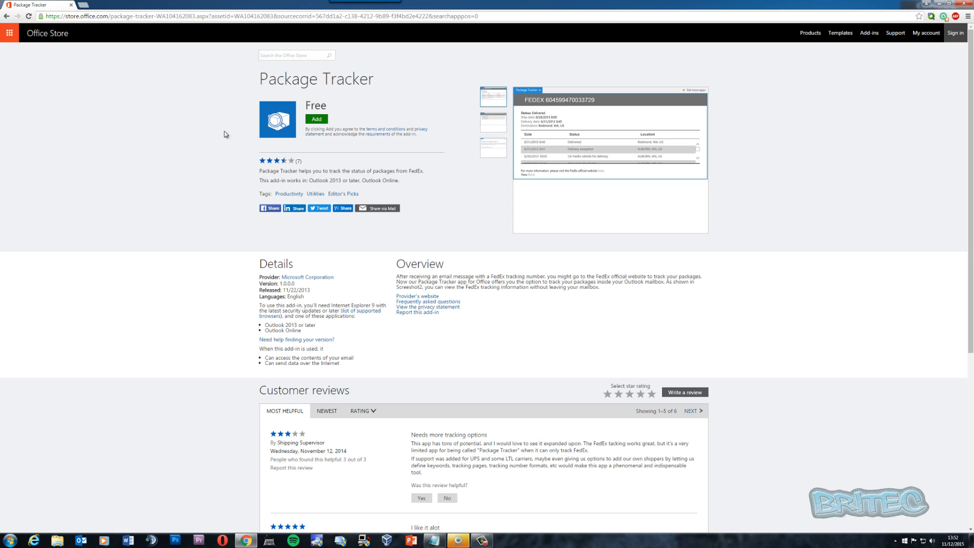
Search for bubbles and open the free Bubbles Excel data-visualization add-in's page
{"action": "left_click", "coordinate": [296, 55]}
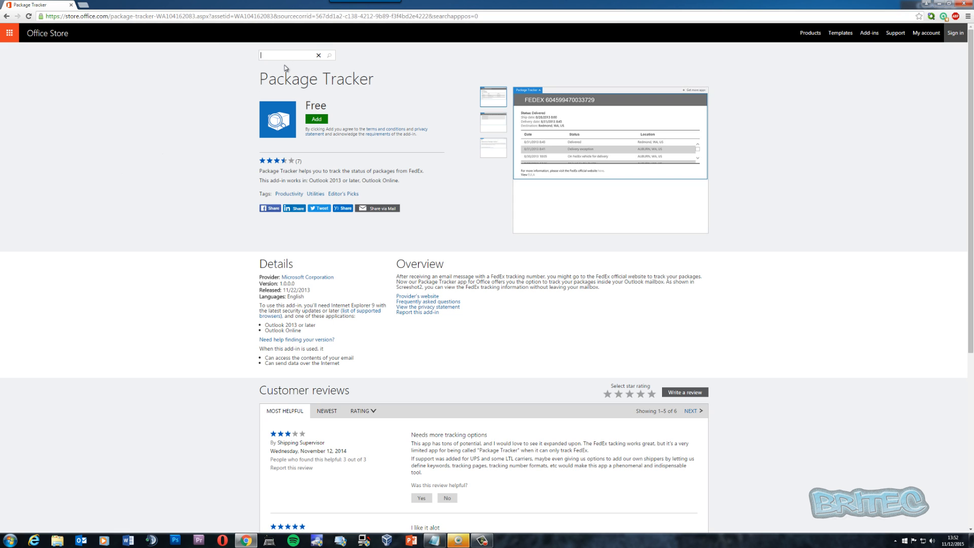
{"action": "type", "text": "bu"}
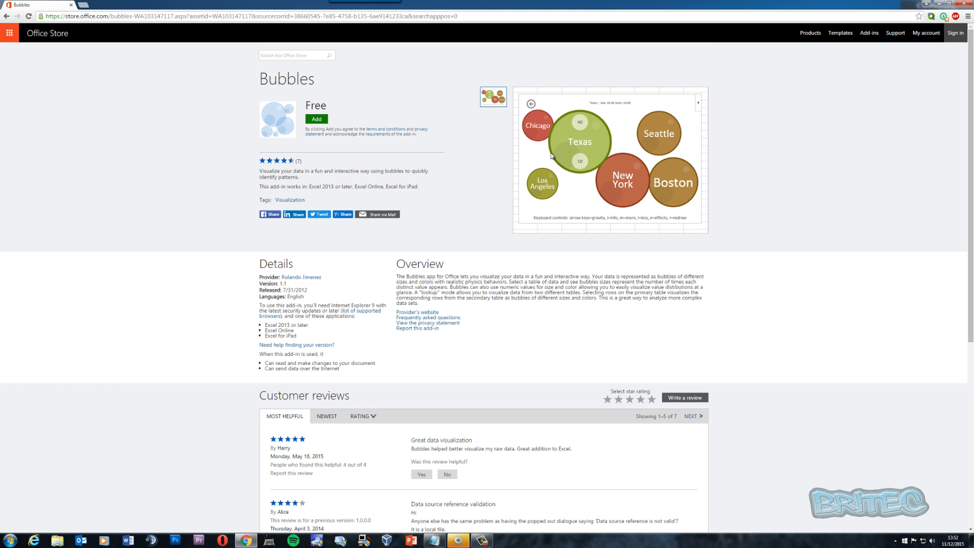
{"action": "mouse_move", "coordinate": [618, 193]}
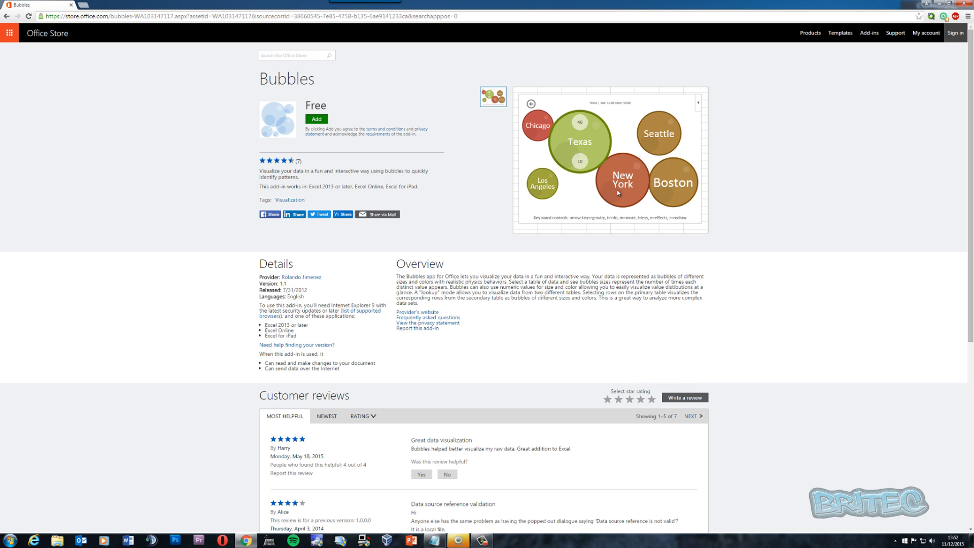
{"action": "mouse_move", "coordinate": [582, 187]}
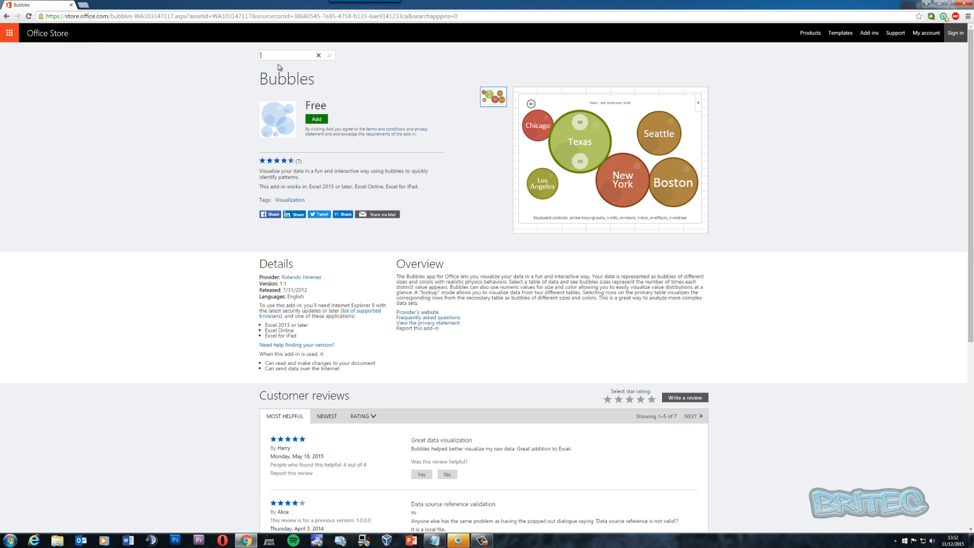
{"action": "mouse_move", "coordinate": [277, 68]}
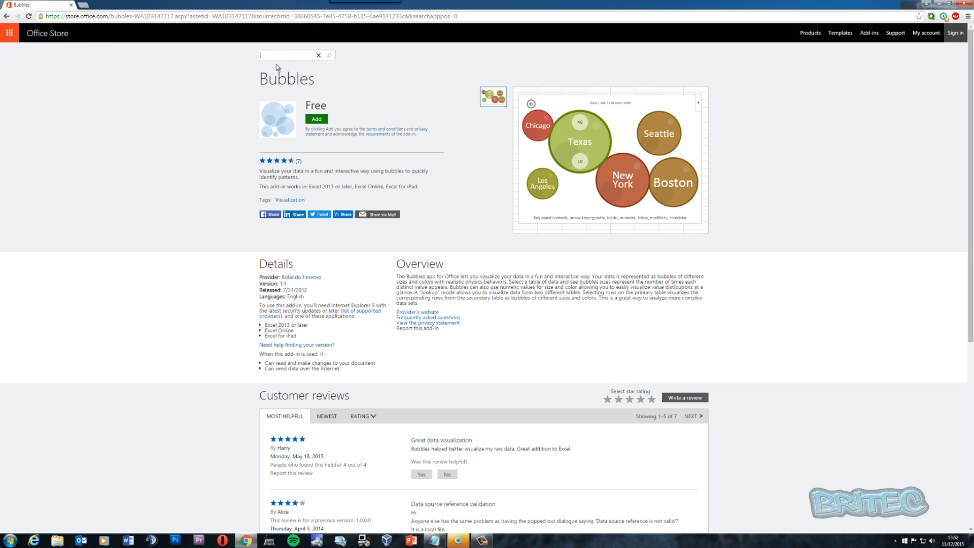
Search for sticky notes and open the free Sticky Notes SharePoint add-in's page
{"action": "type", "text": "stick"}
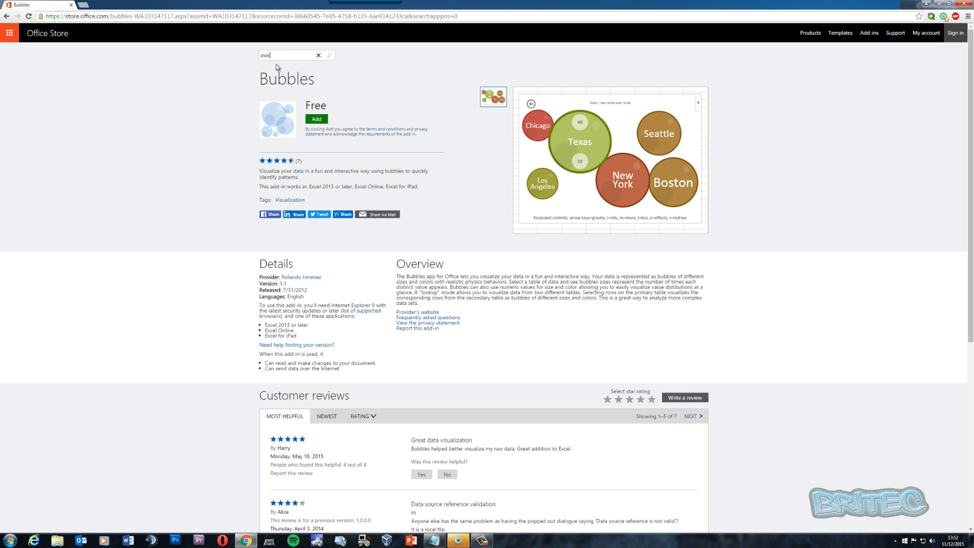
{"action": "type", "text": "sticky notes"}
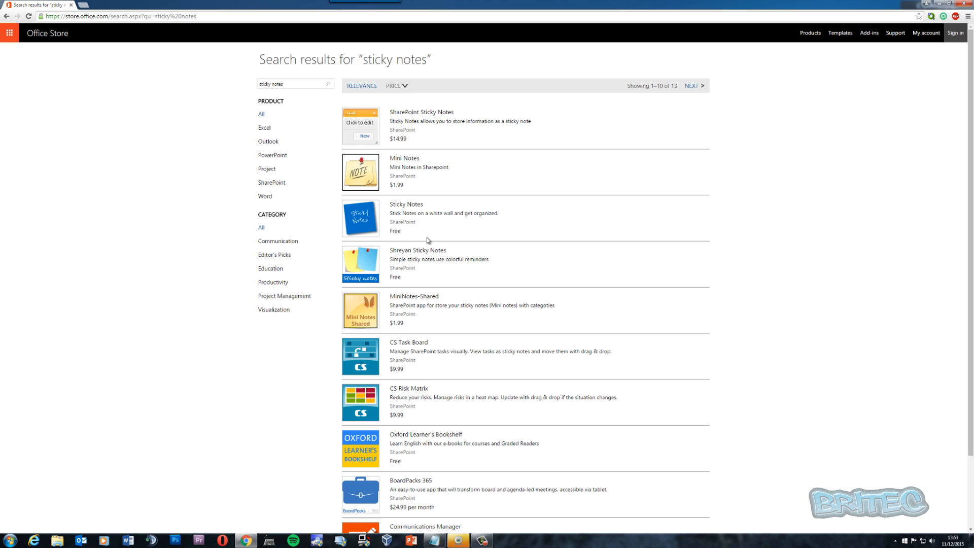
{"action": "left_click", "coordinate": [406, 204]}
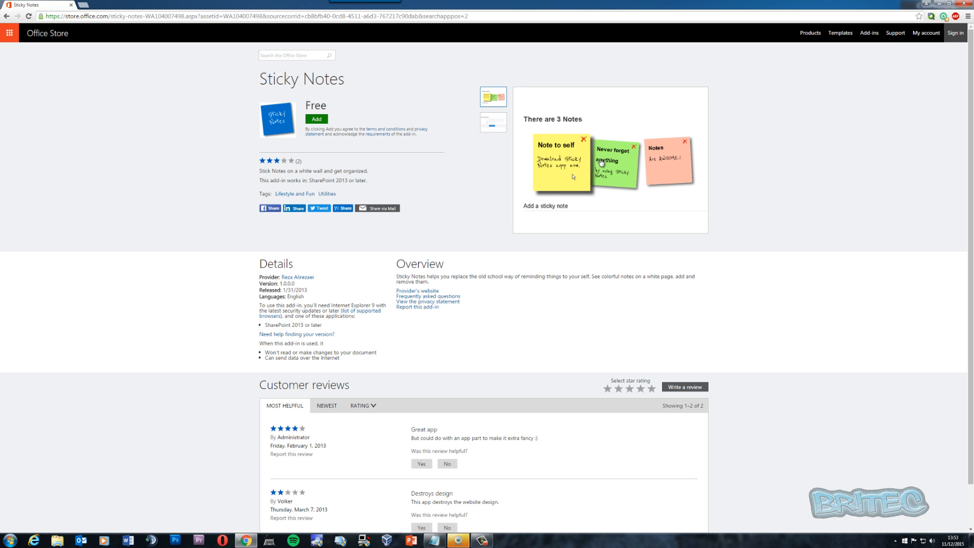
{"action": "mouse_move", "coordinate": [402, 181]}
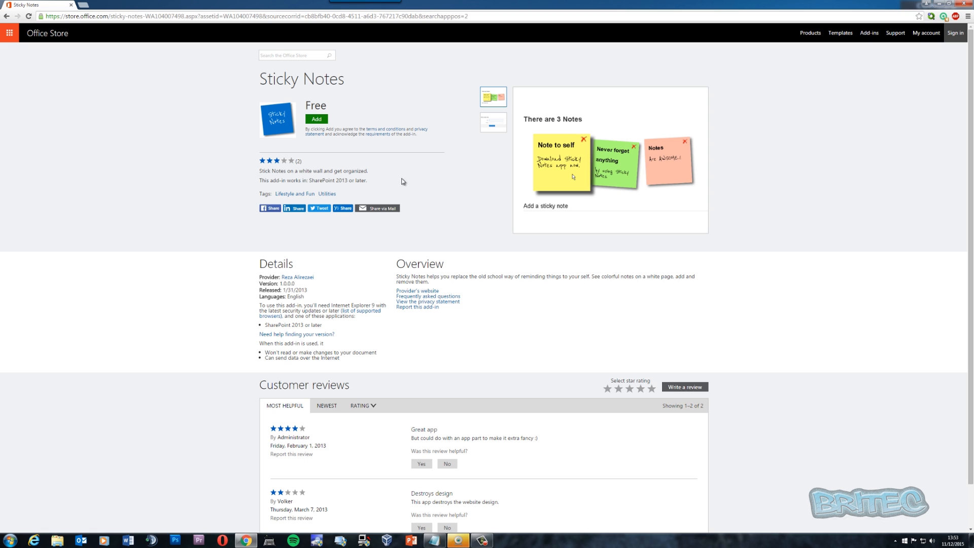
{"action": "mouse_move", "coordinate": [552, 181]}
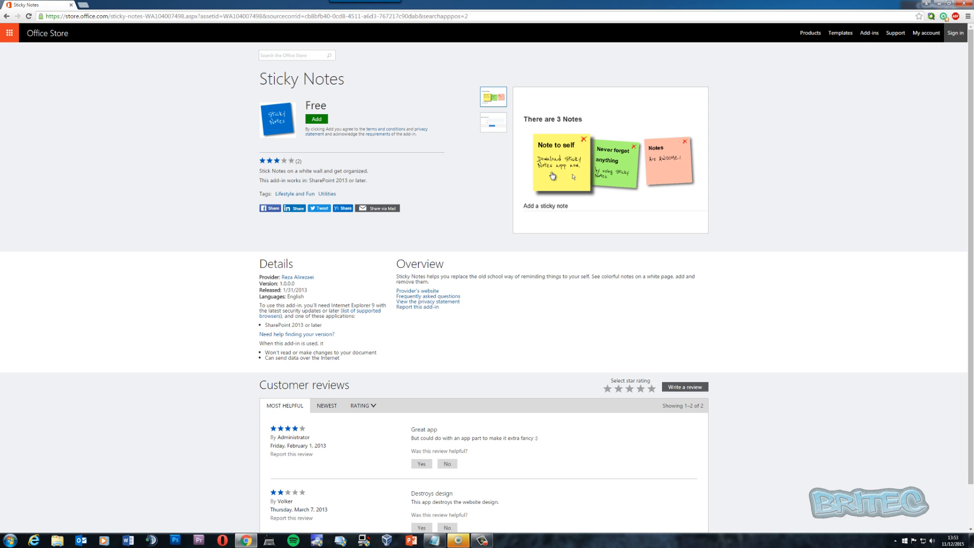
{"action": "mouse_move", "coordinate": [493, 197]}
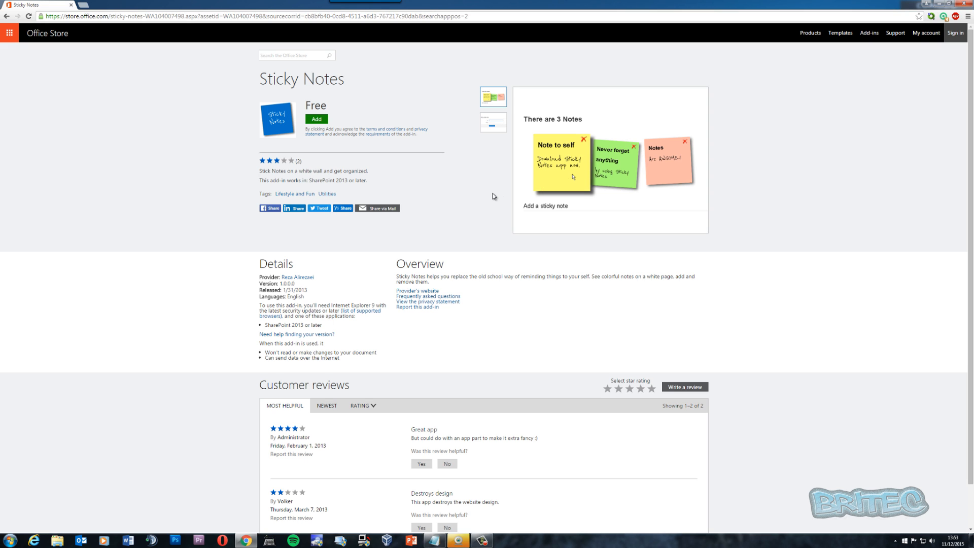
{"action": "mouse_move", "coordinate": [563, 192]}
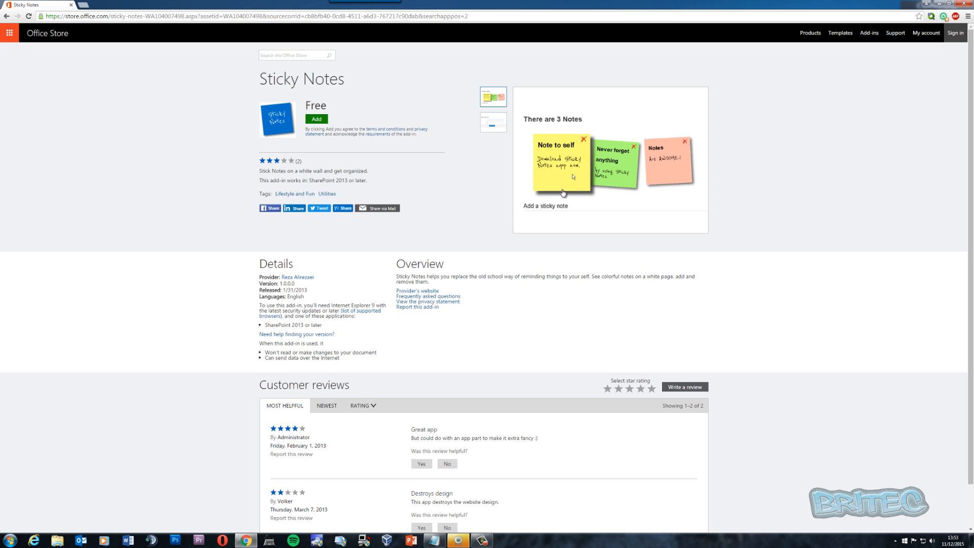
{"action": "mouse_move", "coordinate": [556, 175]}
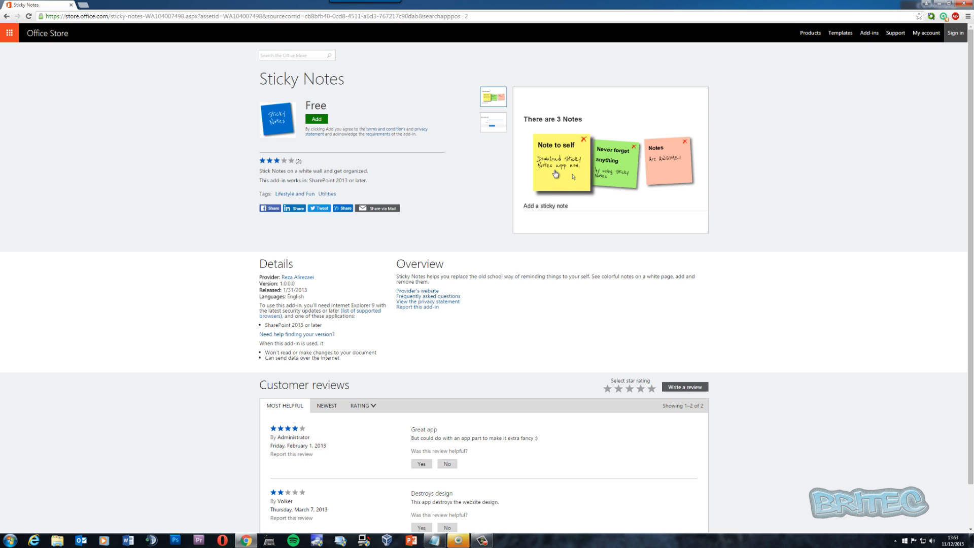
{"action": "mouse_move", "coordinate": [549, 176]}
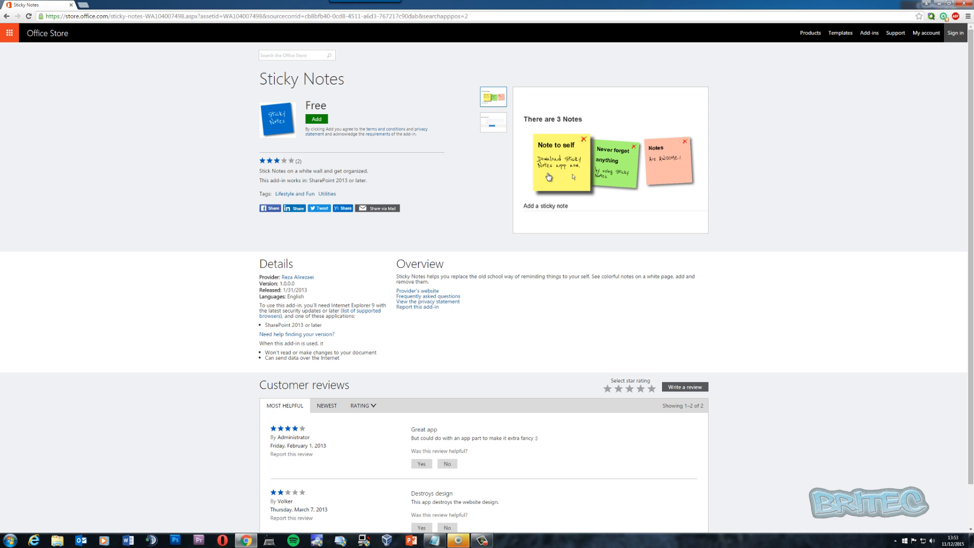
{"action": "mouse_move", "coordinate": [494, 171]}
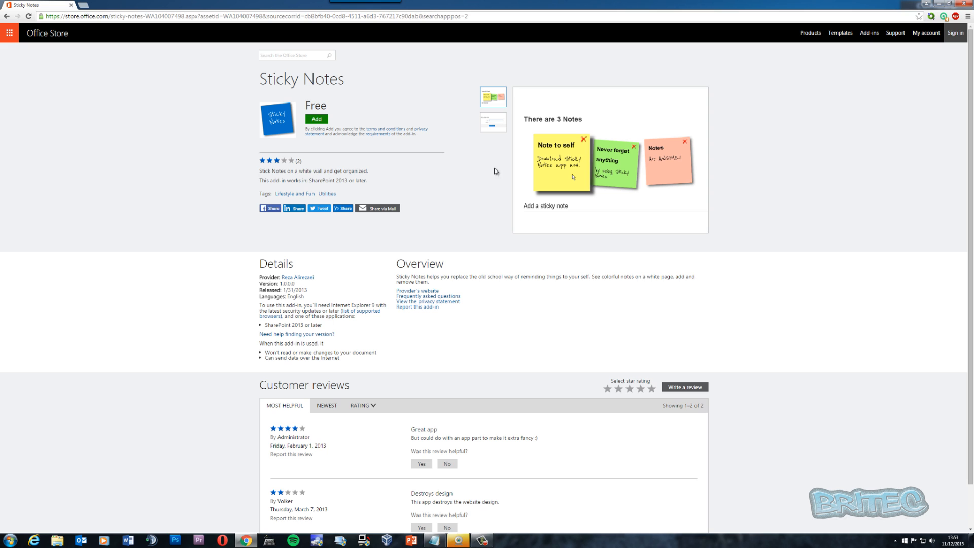
{"action": "mouse_move", "coordinate": [476, 187]}
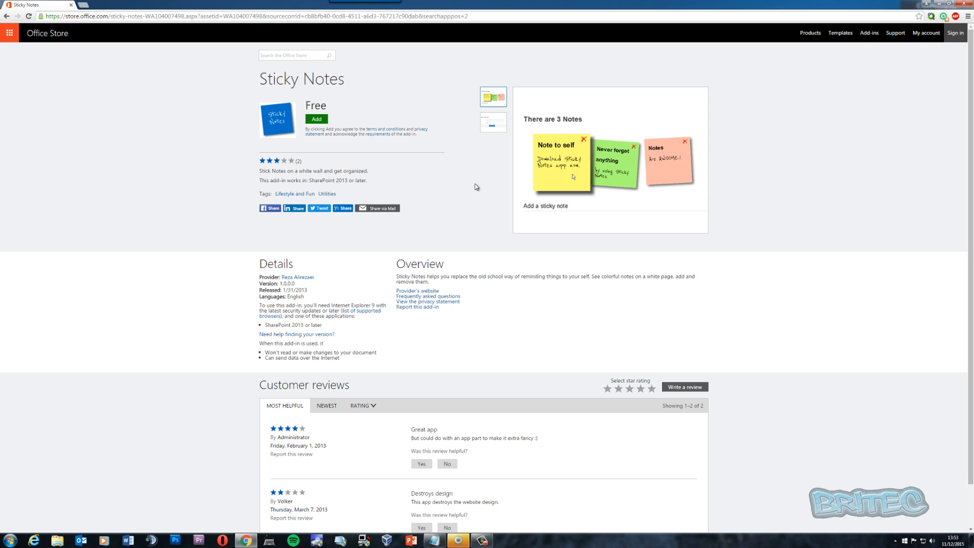
{"action": "mouse_move", "coordinate": [182, 171]}
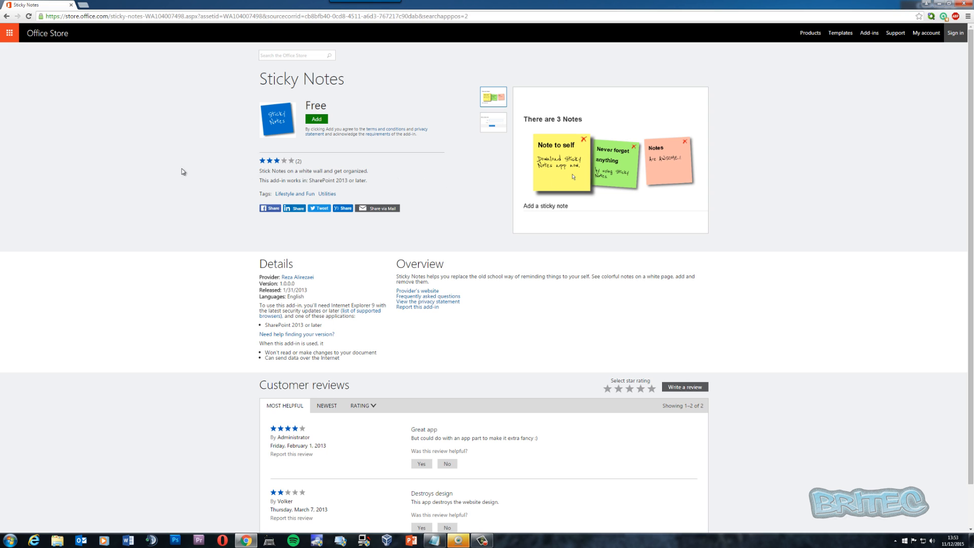
{"action": "mouse_move", "coordinate": [87, 116]}
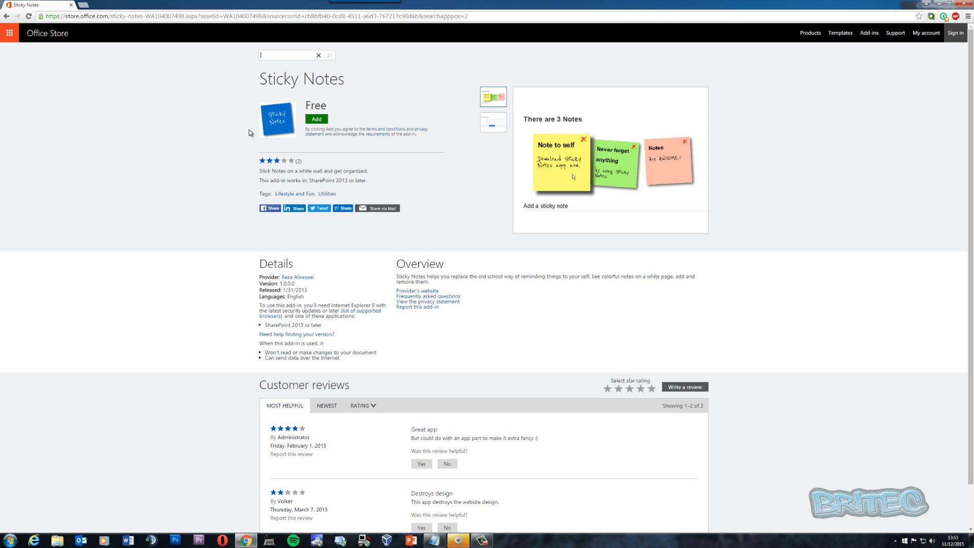
{"action": "type", "text": "aypal"}
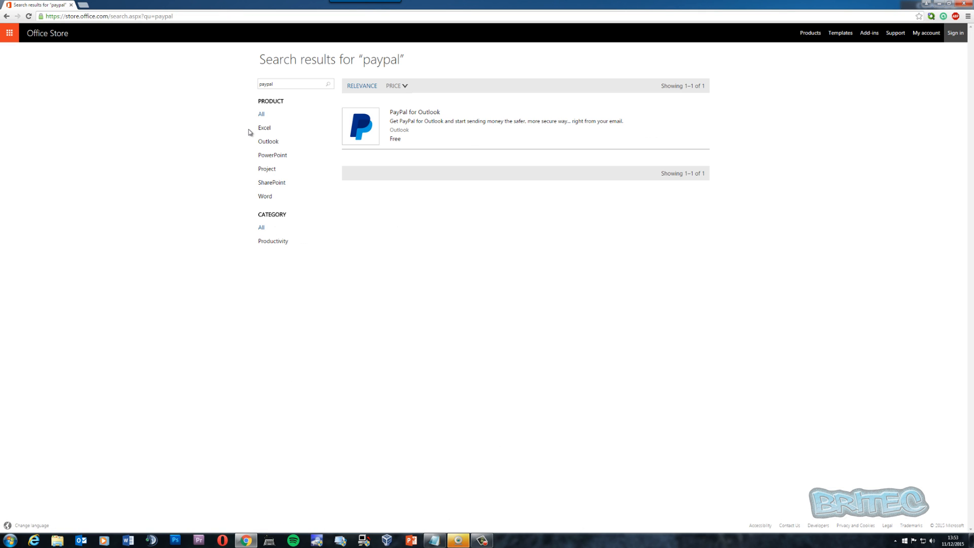
{"action": "left_click", "coordinate": [413, 111]}
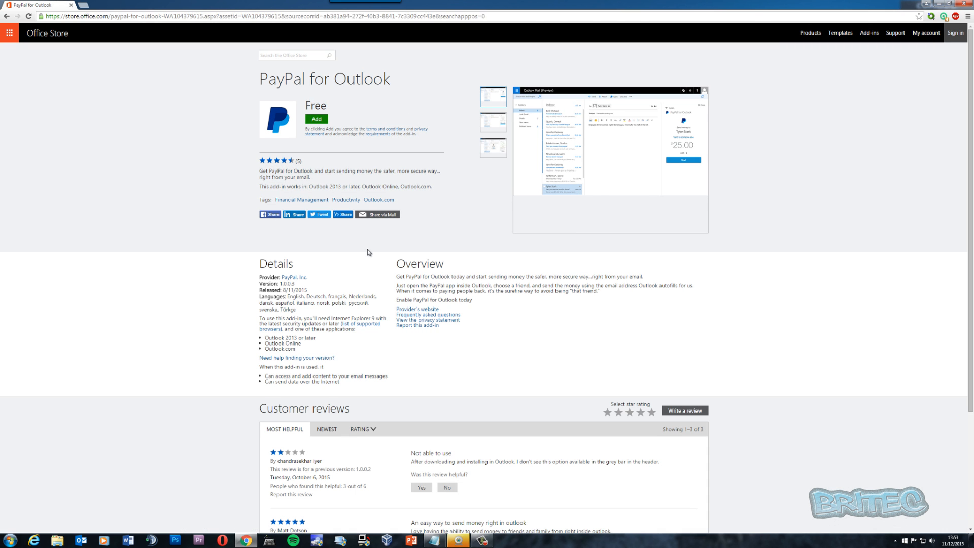
{"action": "mouse_move", "coordinate": [466, 320]}
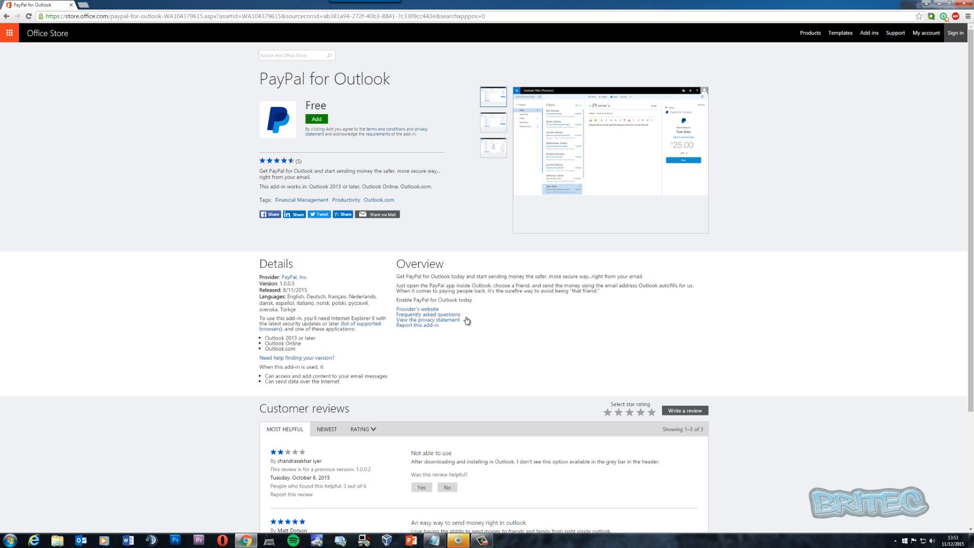
{"action": "mouse_move", "coordinate": [447, 231]}
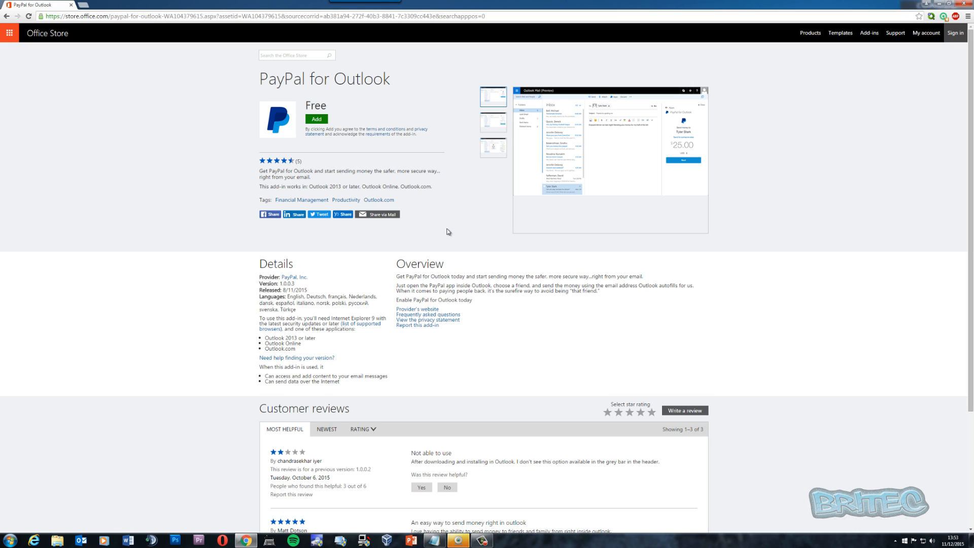
{"action": "mouse_move", "coordinate": [446, 231]}
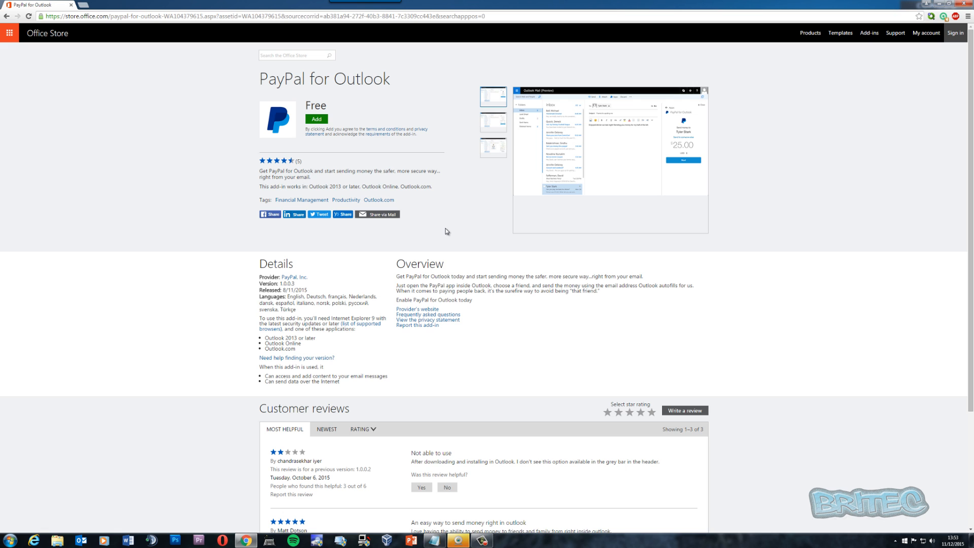
{"action": "mouse_move", "coordinate": [524, 222]}
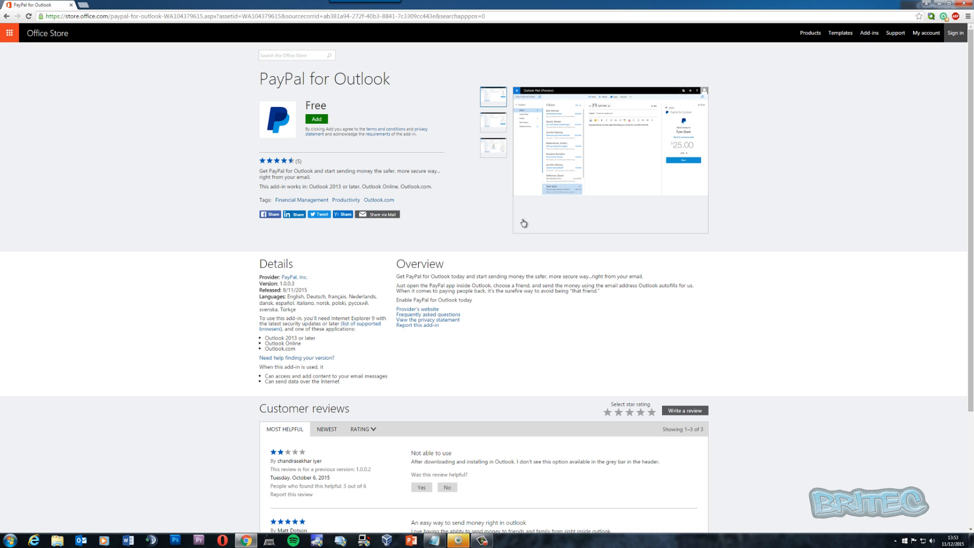
{"action": "scroll", "scroll_direction": "down", "scroll_amount": 3}
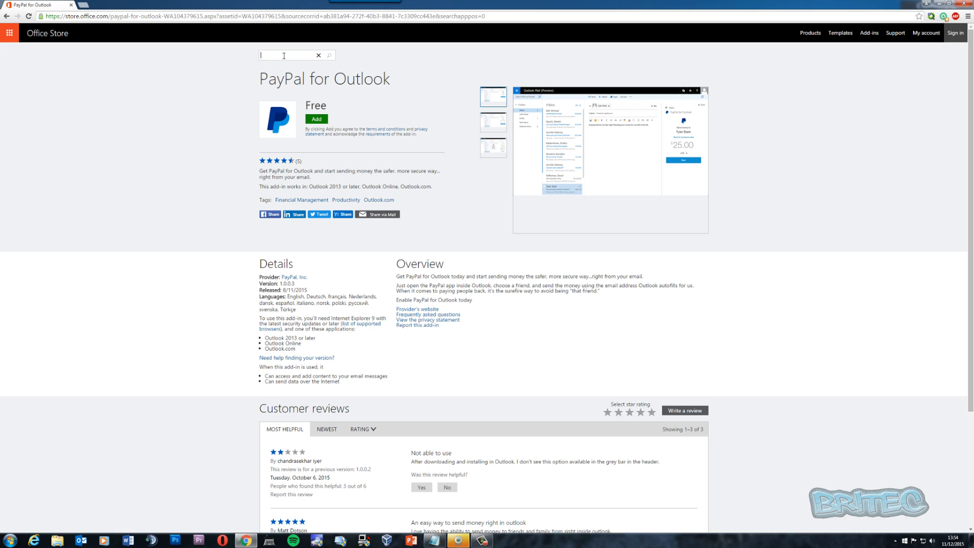
Search for docu sign, open DocuSign for Word, and look through its product screenshots
{"action": "type", "text": "docu sign"}
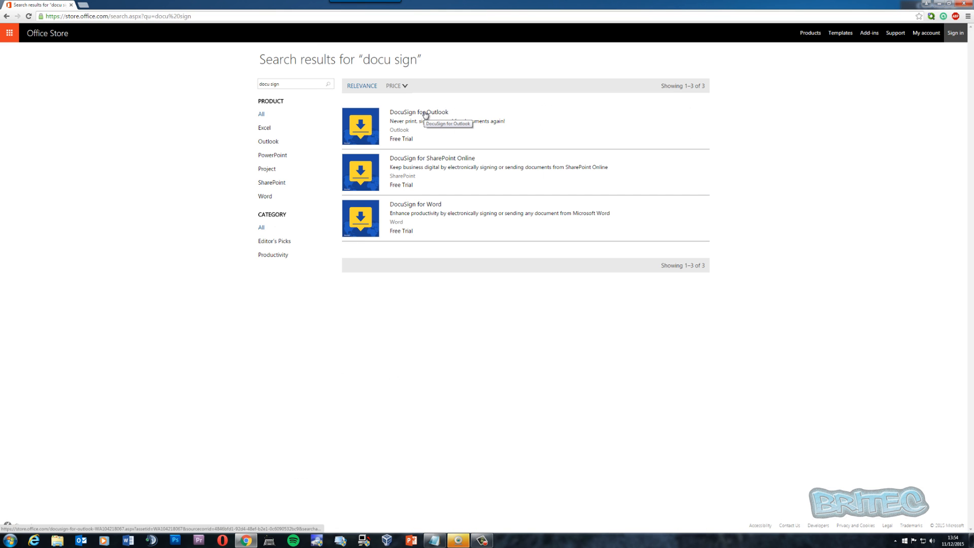
{"action": "mouse_move", "coordinate": [429, 212]}
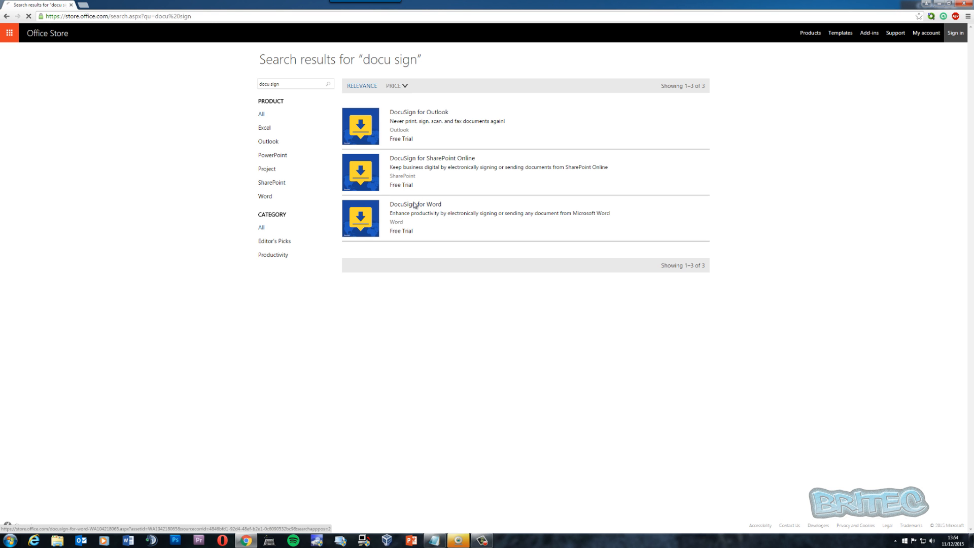
{"action": "left_click", "coordinate": [414, 203]}
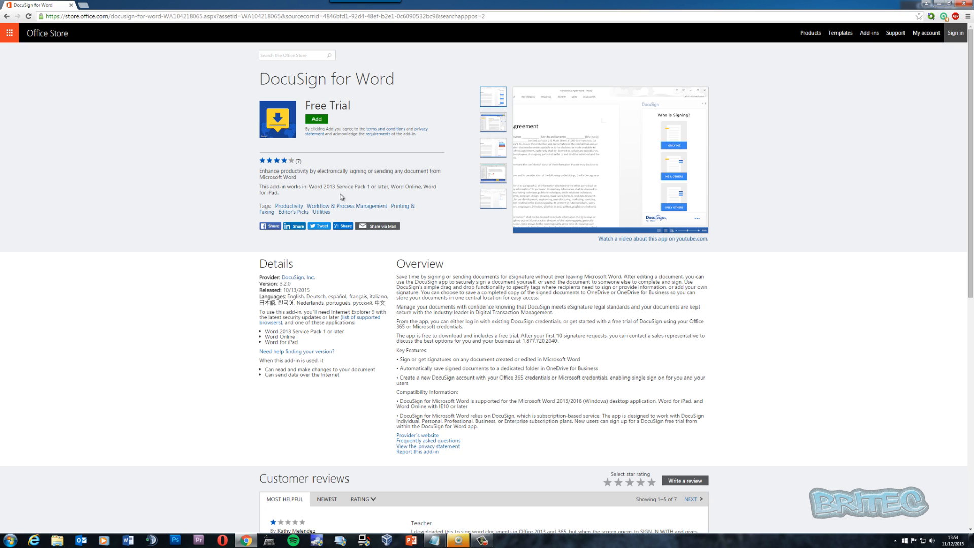
{"action": "double_click", "coordinate": [354, 187]}
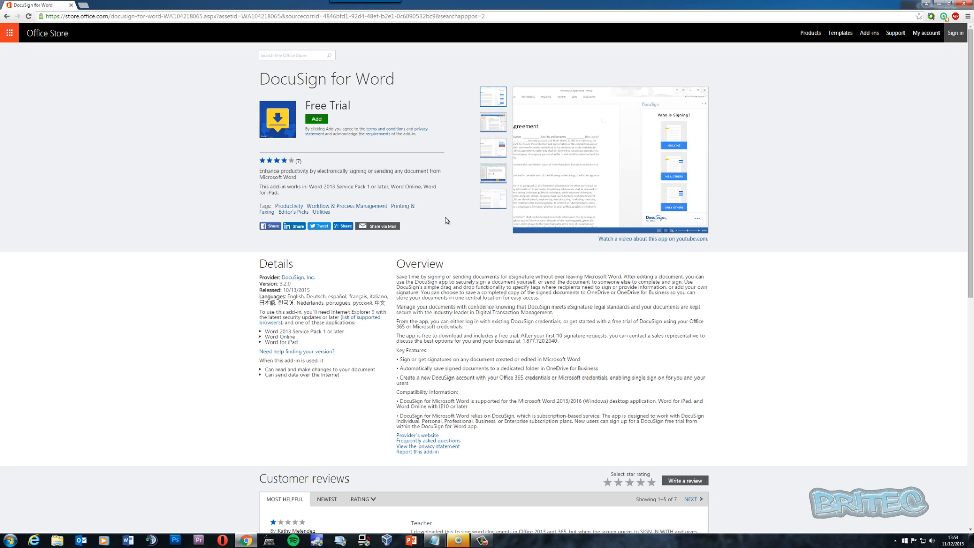
{"action": "mouse_move", "coordinate": [518, 375]}
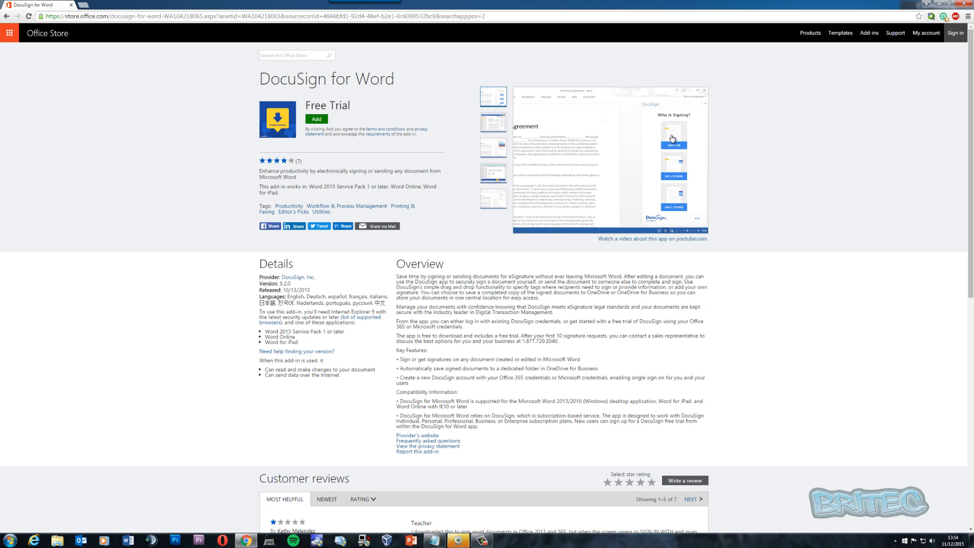
{"action": "left_click", "coordinate": [493, 123]}
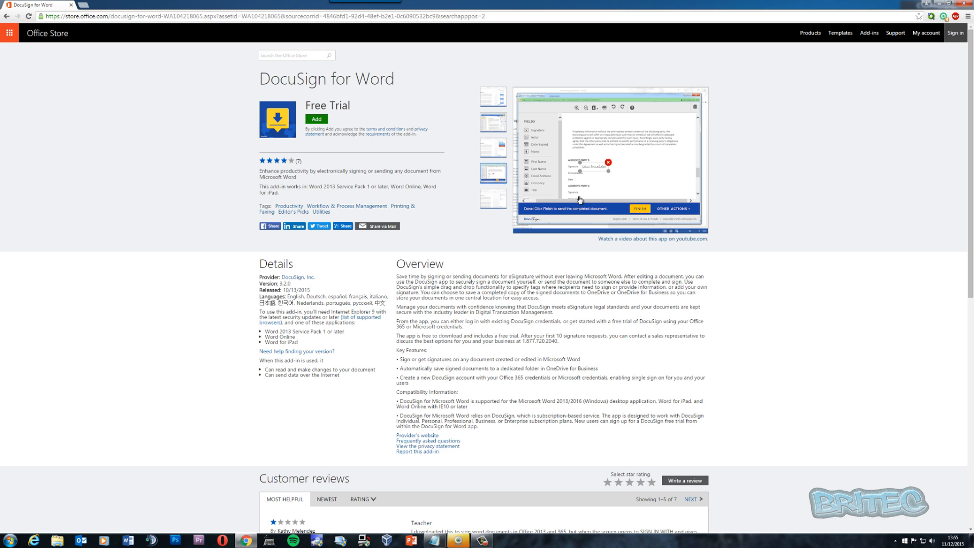
{"action": "mouse_move", "coordinate": [577, 237]}
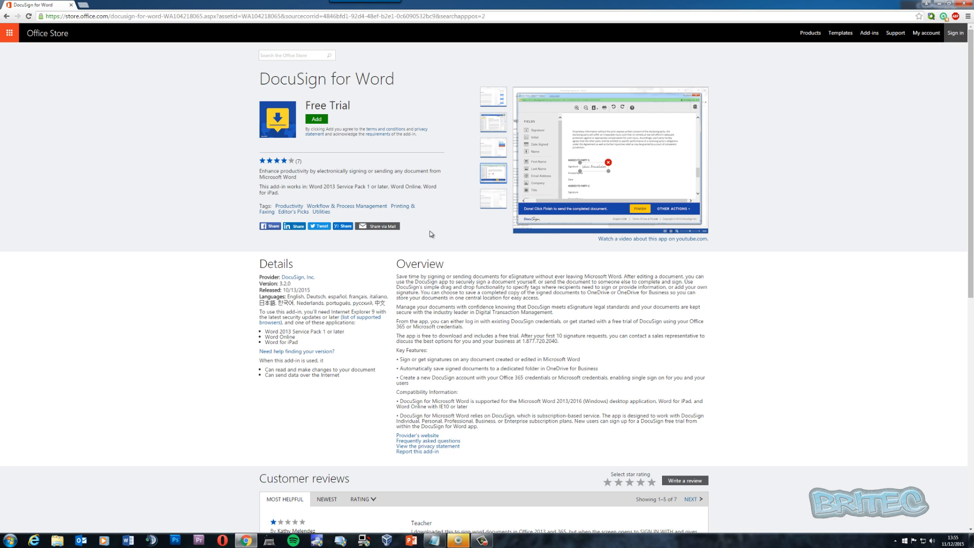
{"action": "left_click", "coordinate": [292, 55]}
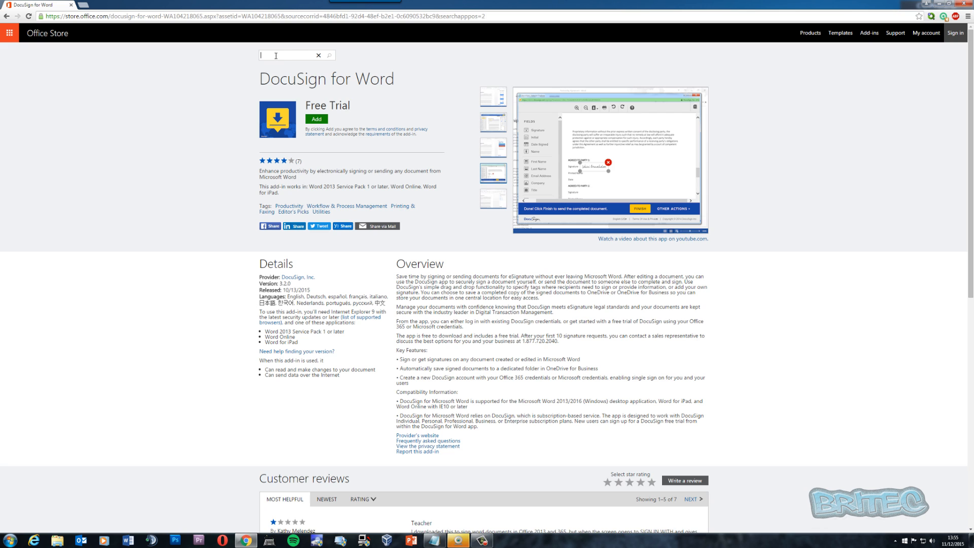
Search for mini calendar and open the free Mini Calendar Lite listing
{"action": "type", "text": "mini"}
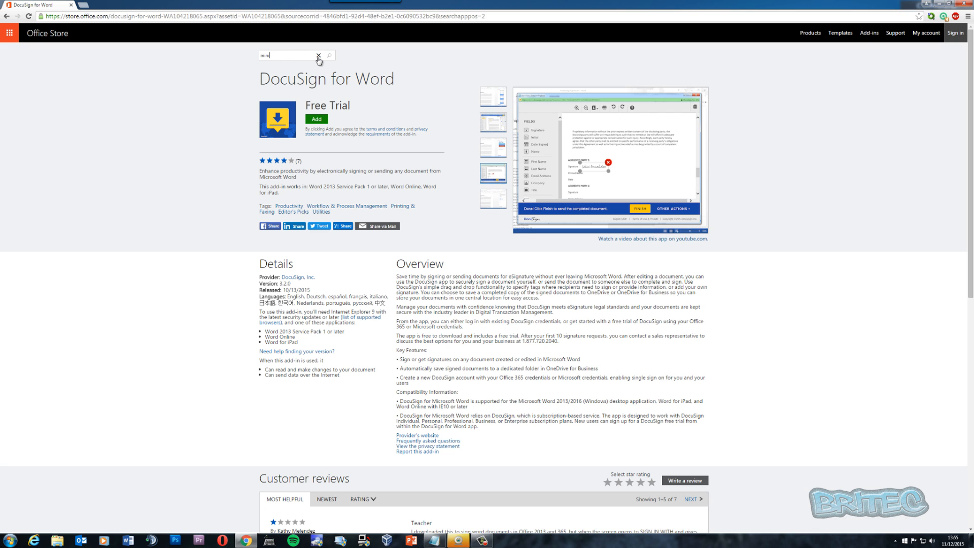
{"action": "type", "text": "calendar"}
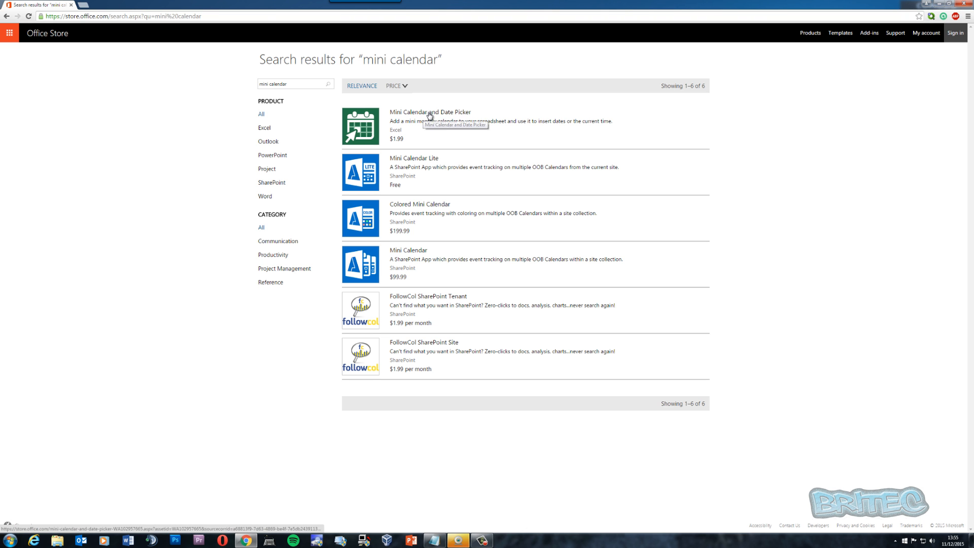
{"action": "left_click", "coordinate": [429, 112]}
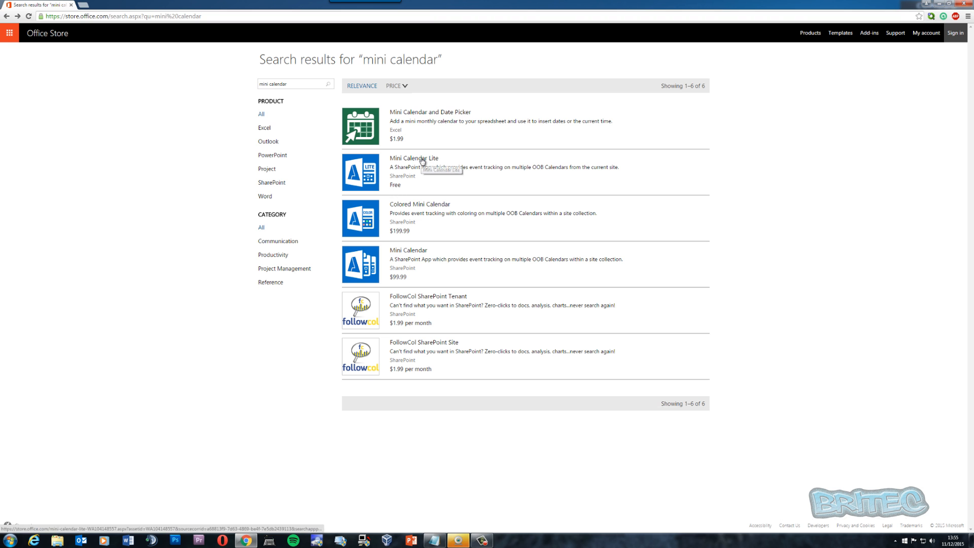
{"action": "left_click", "coordinate": [414, 158]}
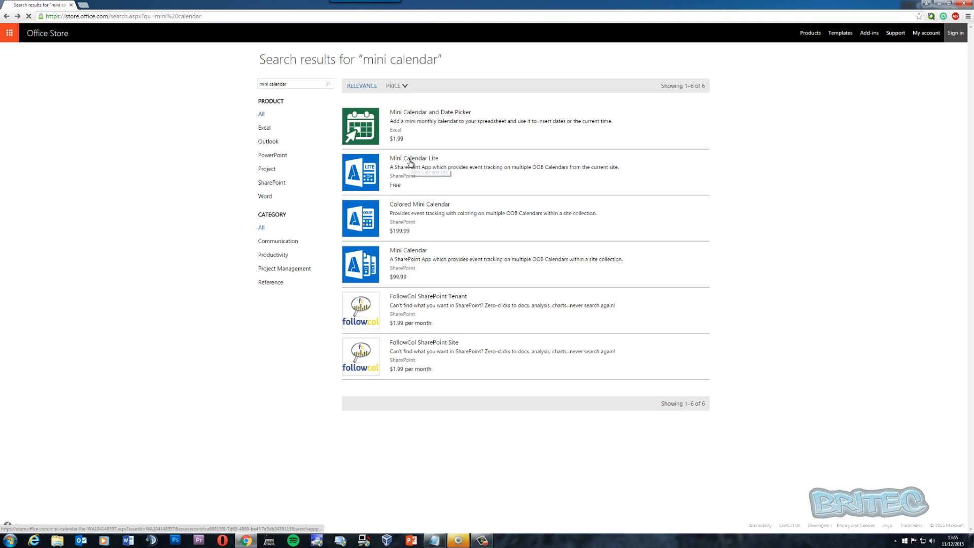
{"action": "left_click", "coordinate": [414, 158]}
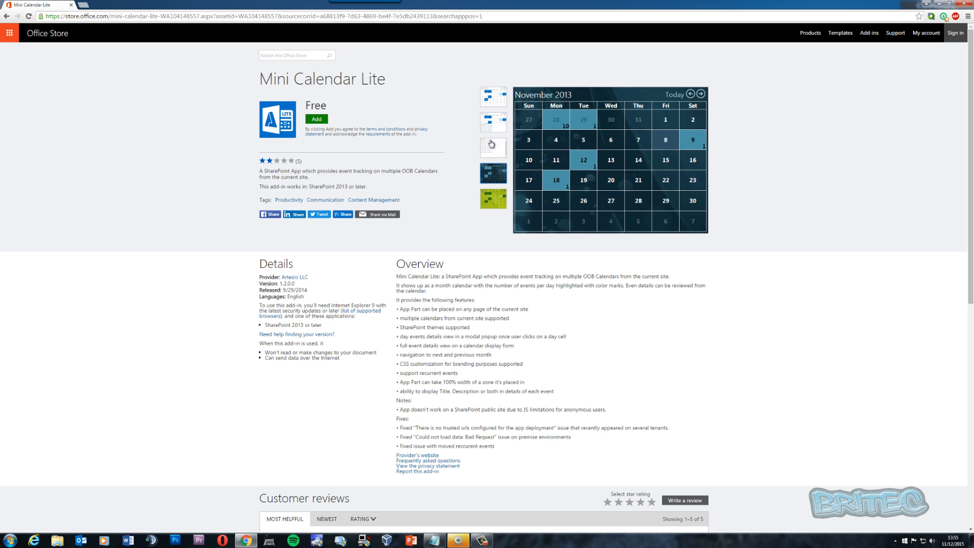
Return to the results and open the $199.99 Colored Mini Calendar listing to compare
{"action": "left_click", "coordinate": [493, 147]}
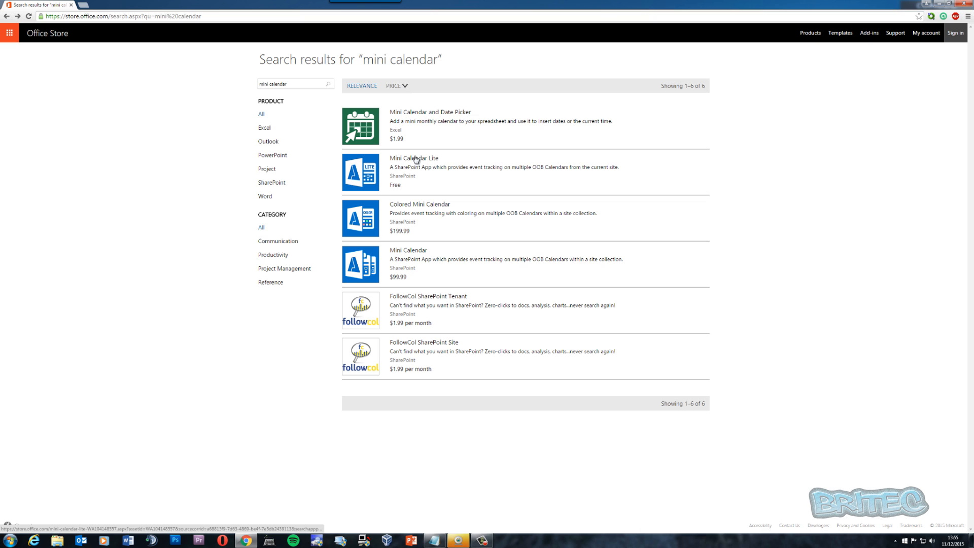
{"action": "mouse_move", "coordinate": [414, 159]}
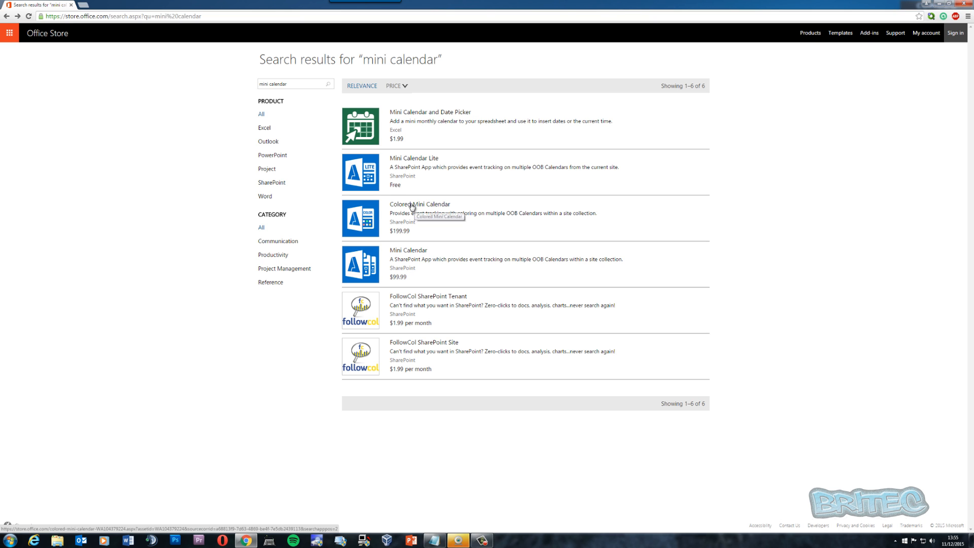
{"action": "left_click", "coordinate": [420, 204]}
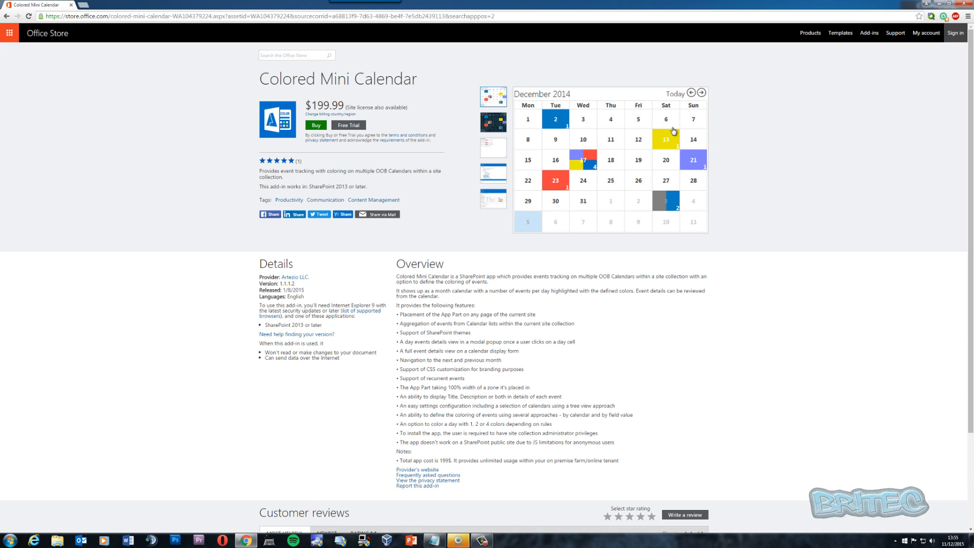
{"action": "mouse_move", "coordinate": [556, 154]}
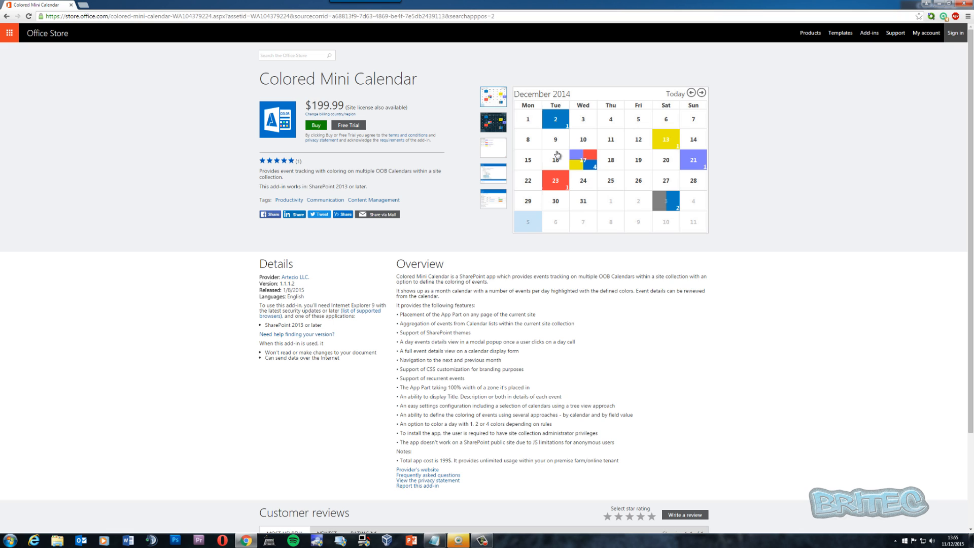
{"action": "mouse_move", "coordinate": [577, 130]}
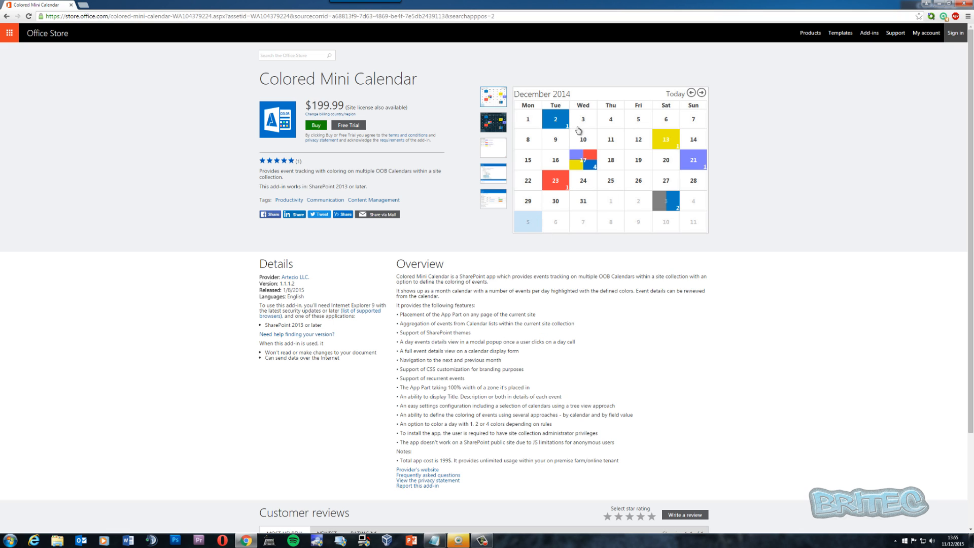
{"action": "mouse_move", "coordinate": [524, 262]}
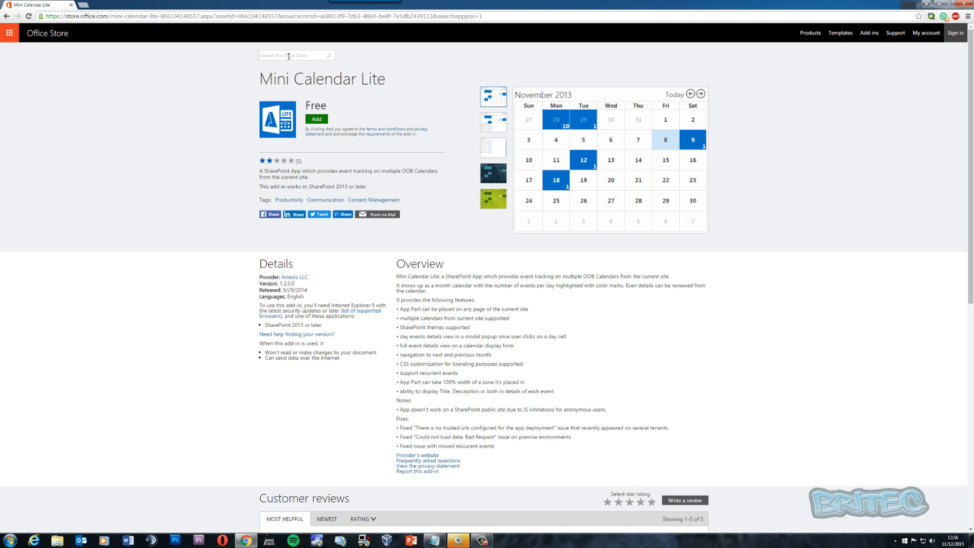
Search for imagr, open Imagr - Image Search, and start adding it to reach the Office sign-in
{"action": "type", "text": "="}
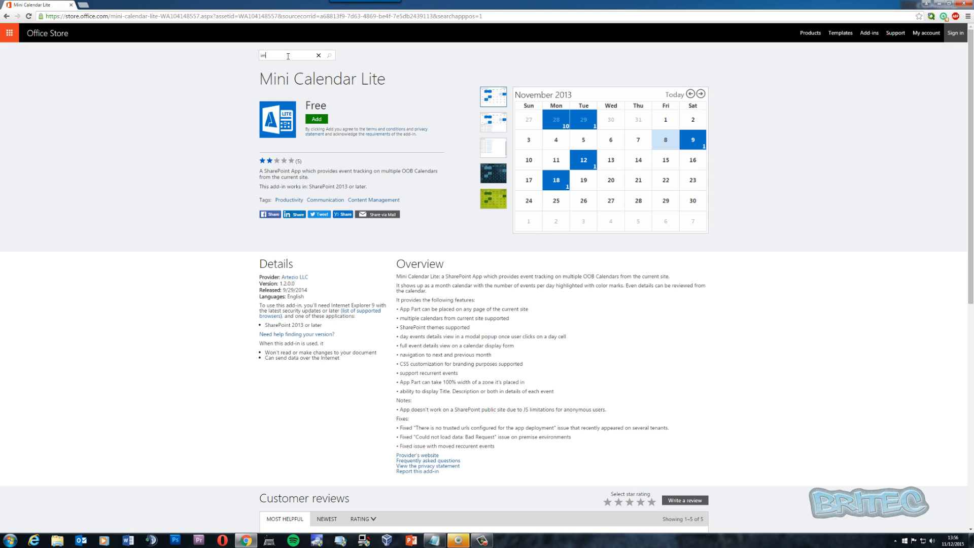
{"action": "type", "text": "imagr"}
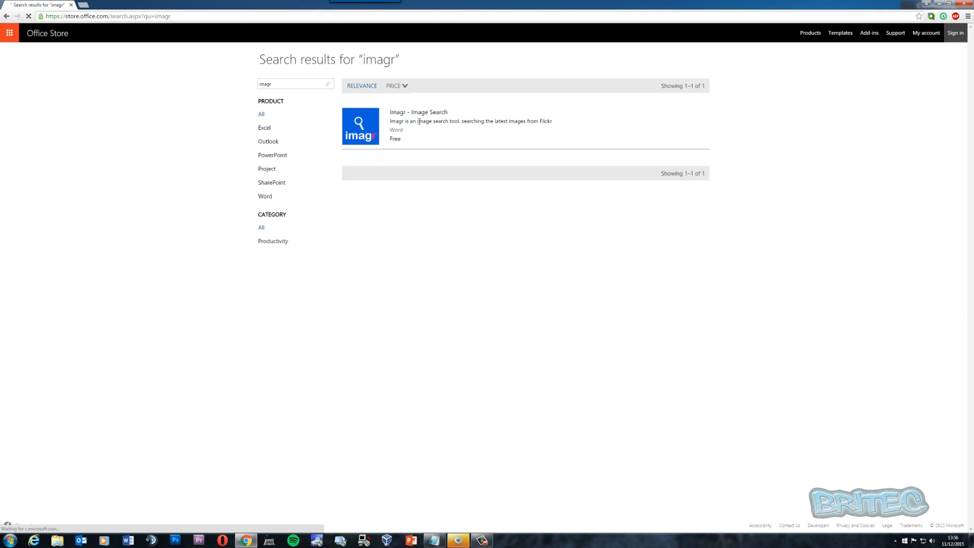
{"action": "left_click", "coordinate": [418, 111]}
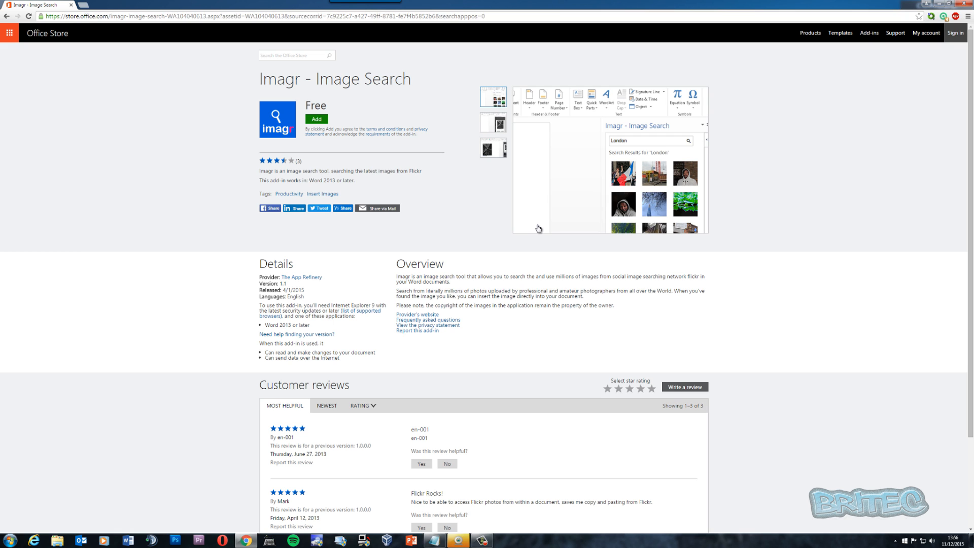
{"action": "mouse_move", "coordinate": [514, 158]}
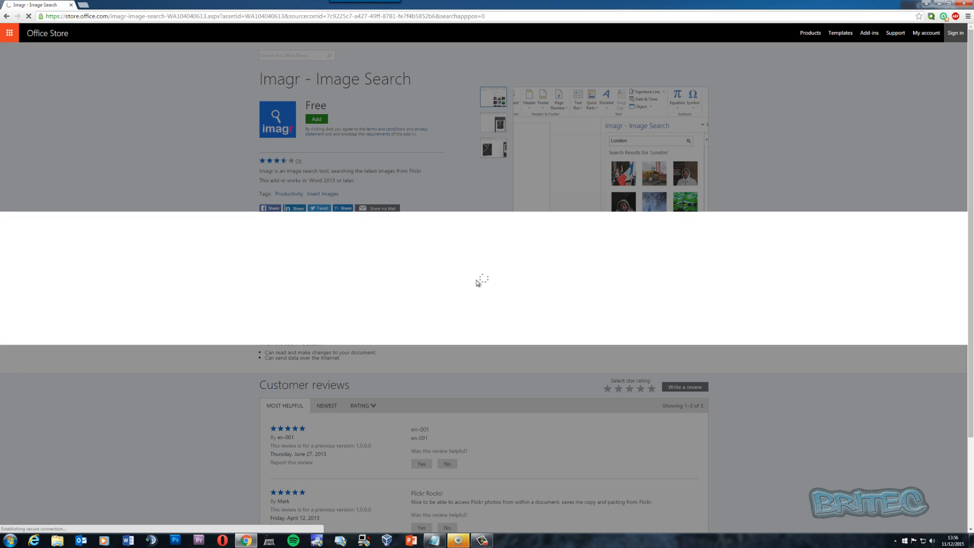
{"action": "left_click", "coordinate": [954, 33]}
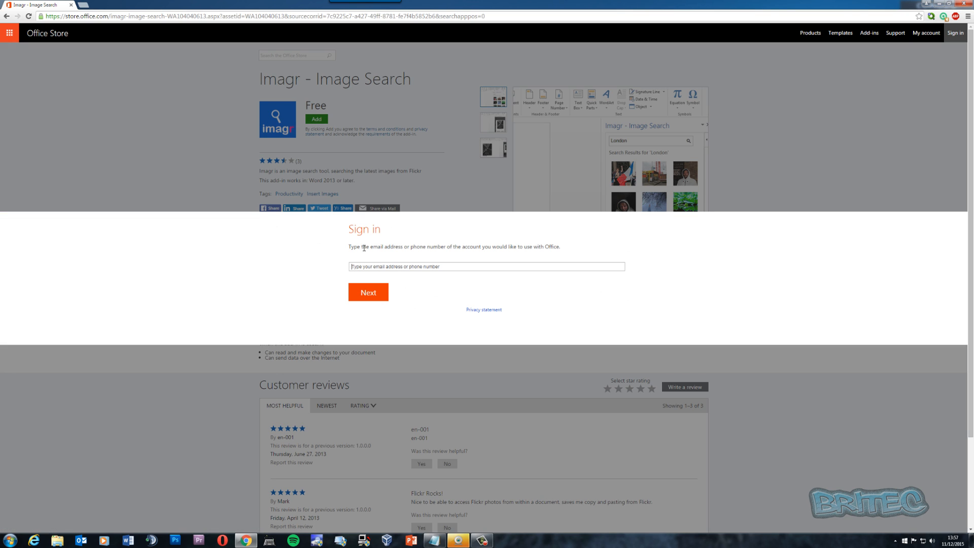